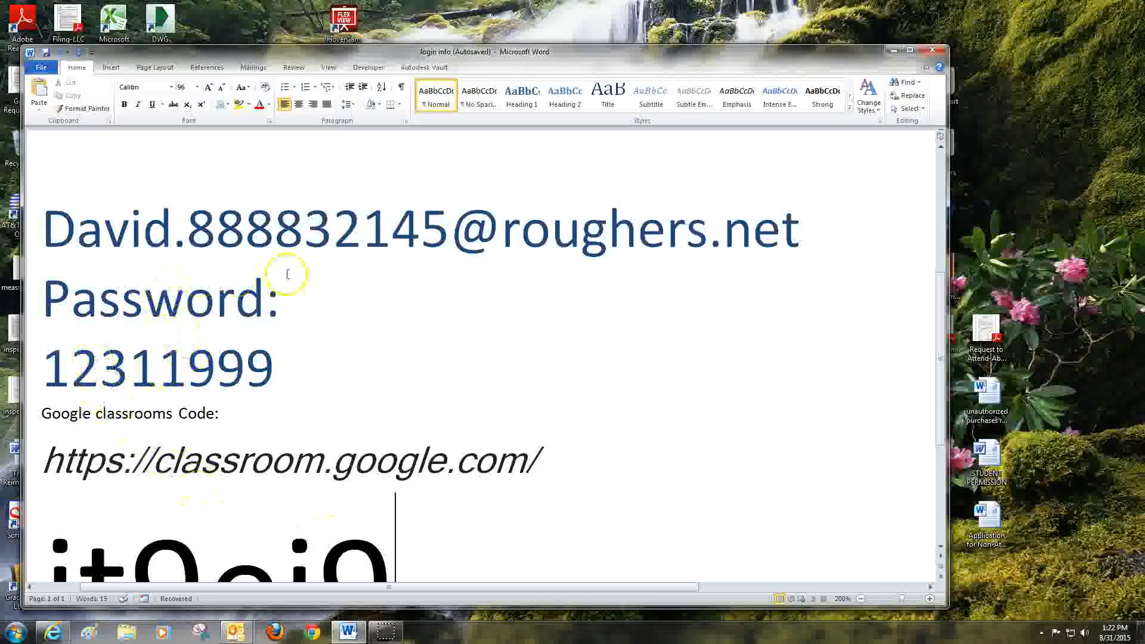
pyautogui.moveTo(439, 263)
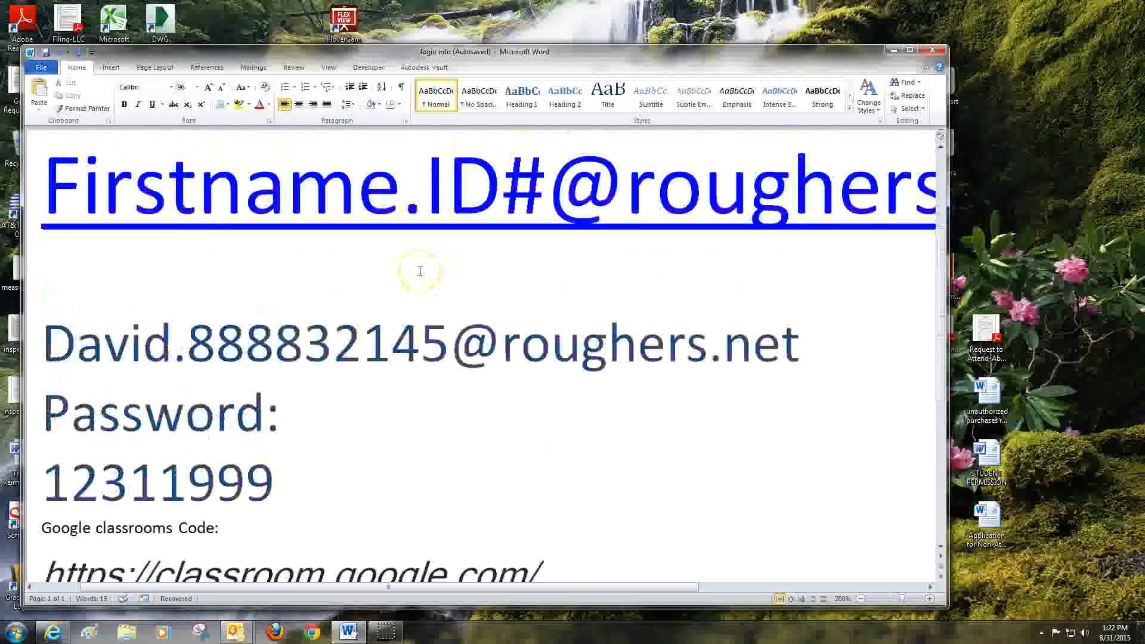
pyautogui.moveTo(957, 228)
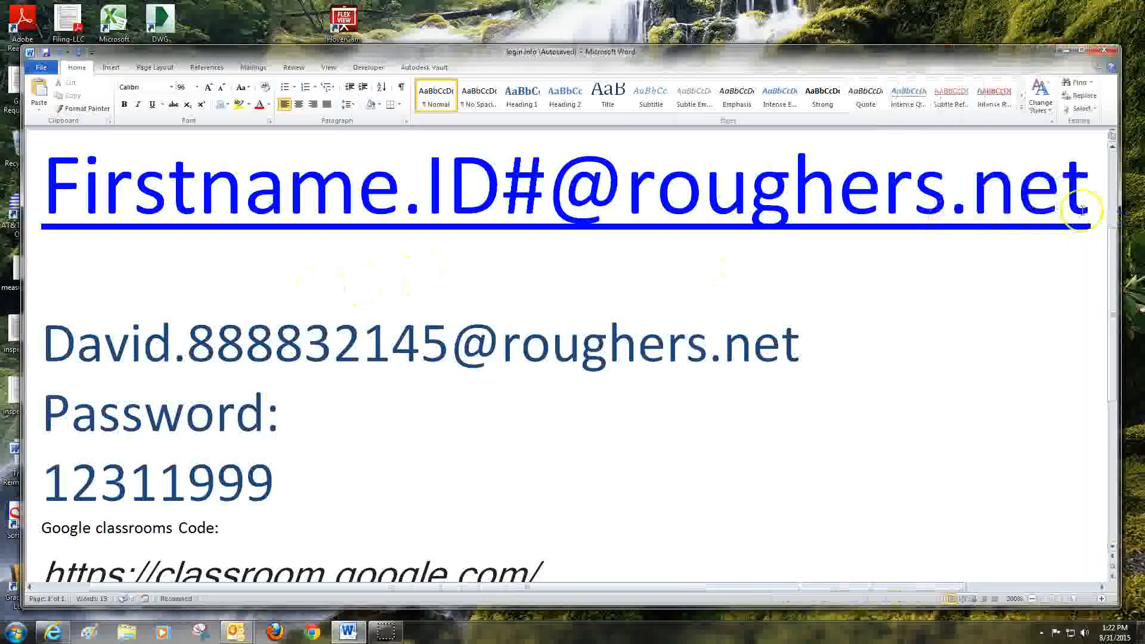
pyautogui.moveTo(526, 201)
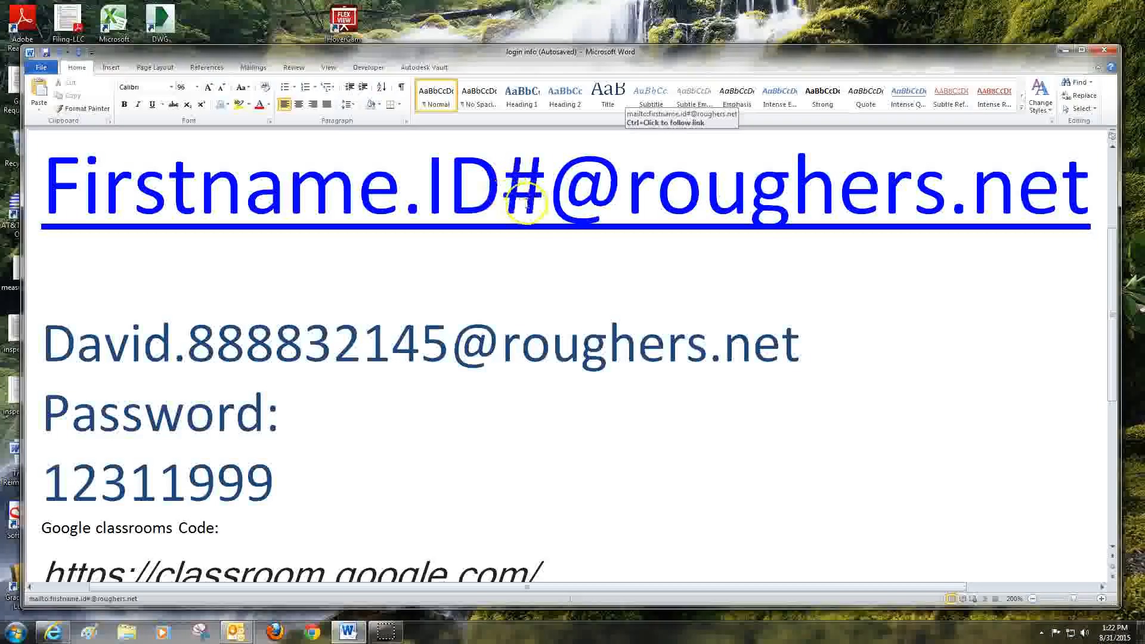
pyautogui.moveTo(817, 204)
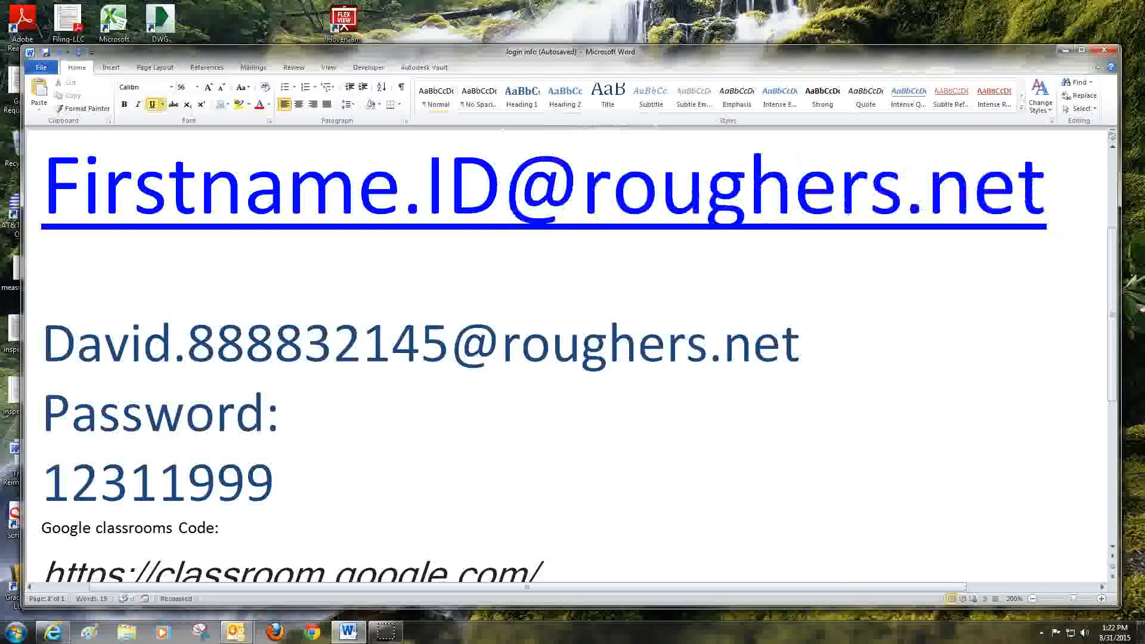
# - Change the template address from 'ID#' to 'student#'
pyautogui.write('s')
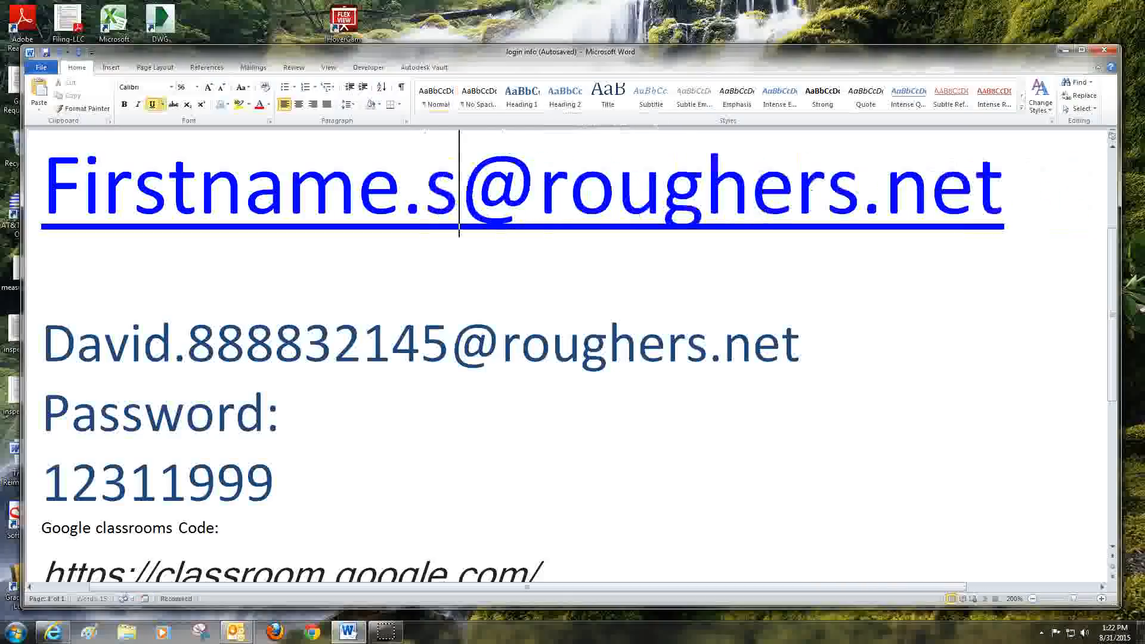
pyautogui.write('tudent')
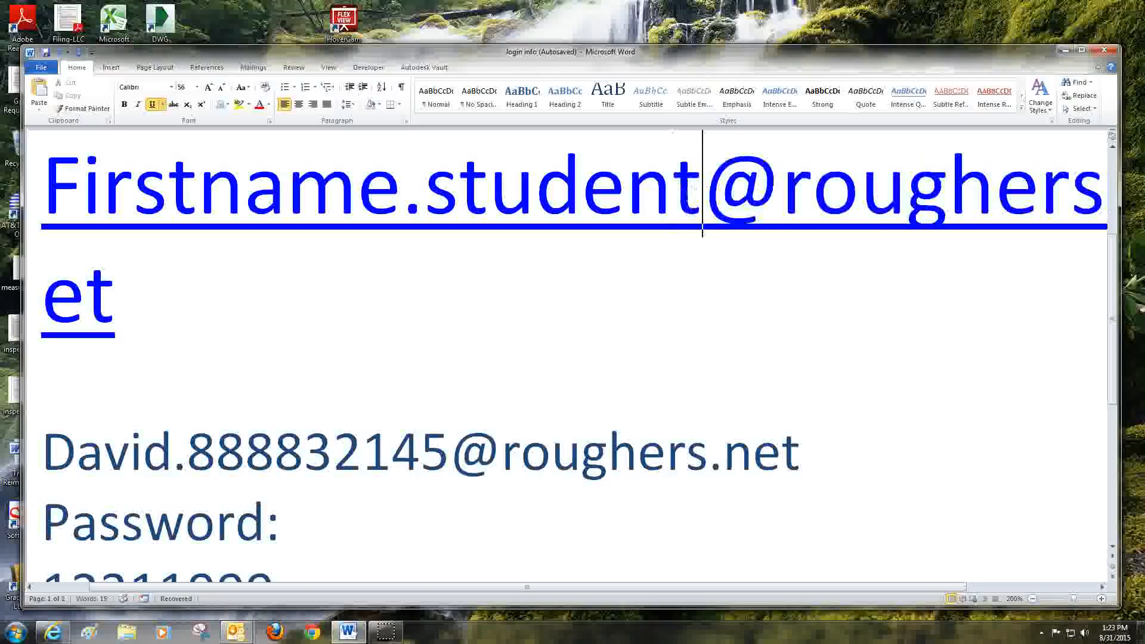
pyautogui.write('#')
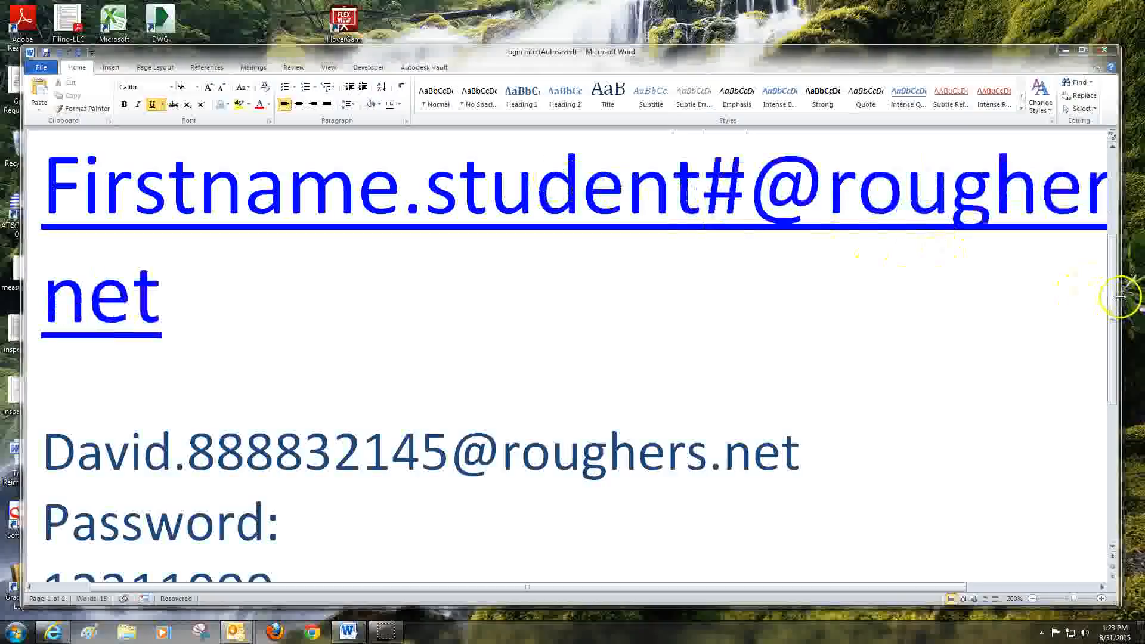
pyautogui.moveTo(744, 186)
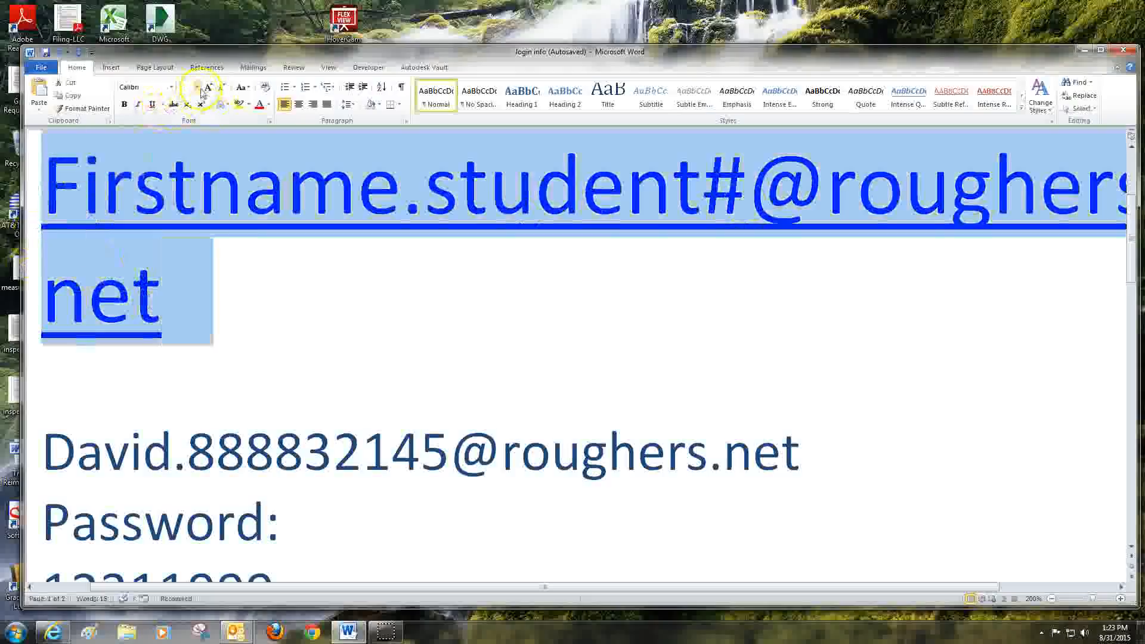
# - Reduce the student# template address to font size 36 so it fits on one line
pyautogui.click(170, 86)
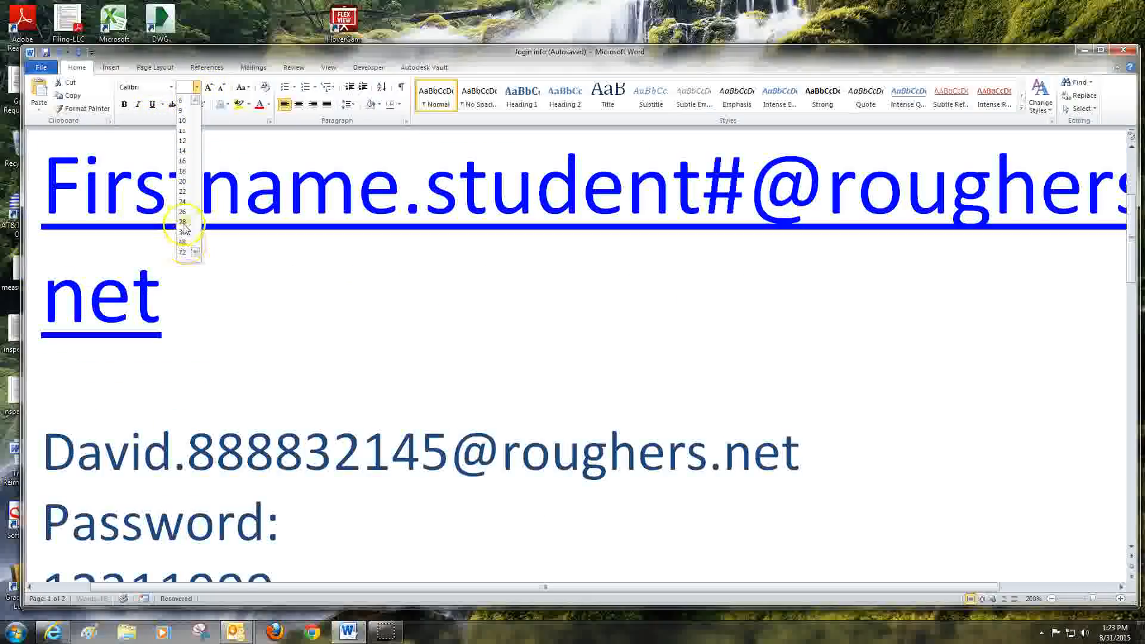
pyautogui.click(181, 221)
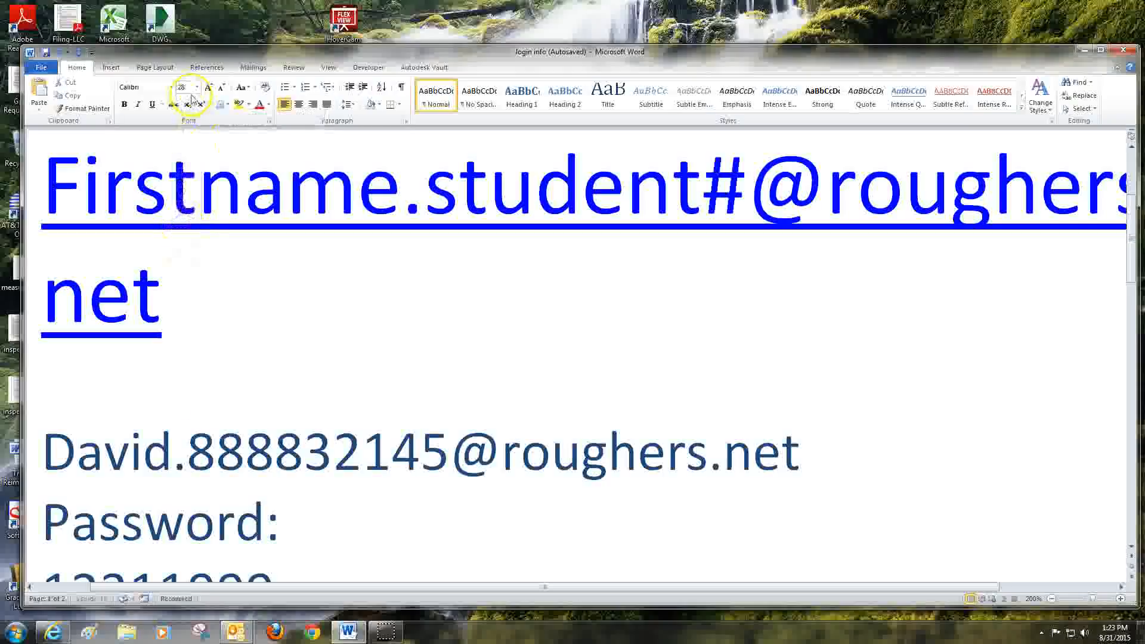
pyautogui.click(192, 85)
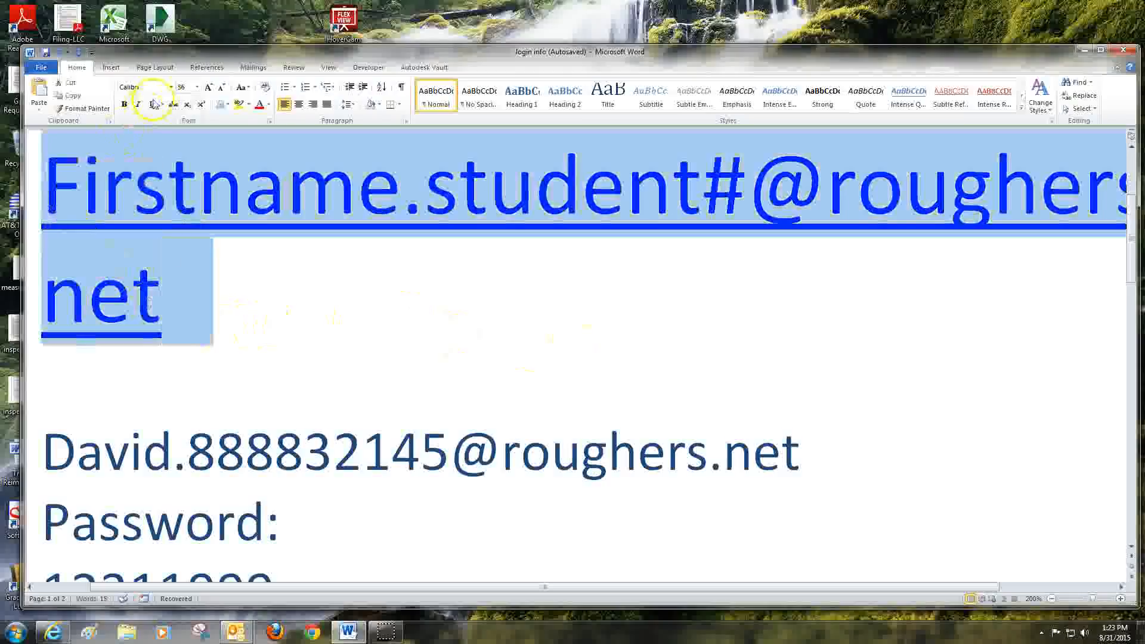
pyautogui.click(195, 87)
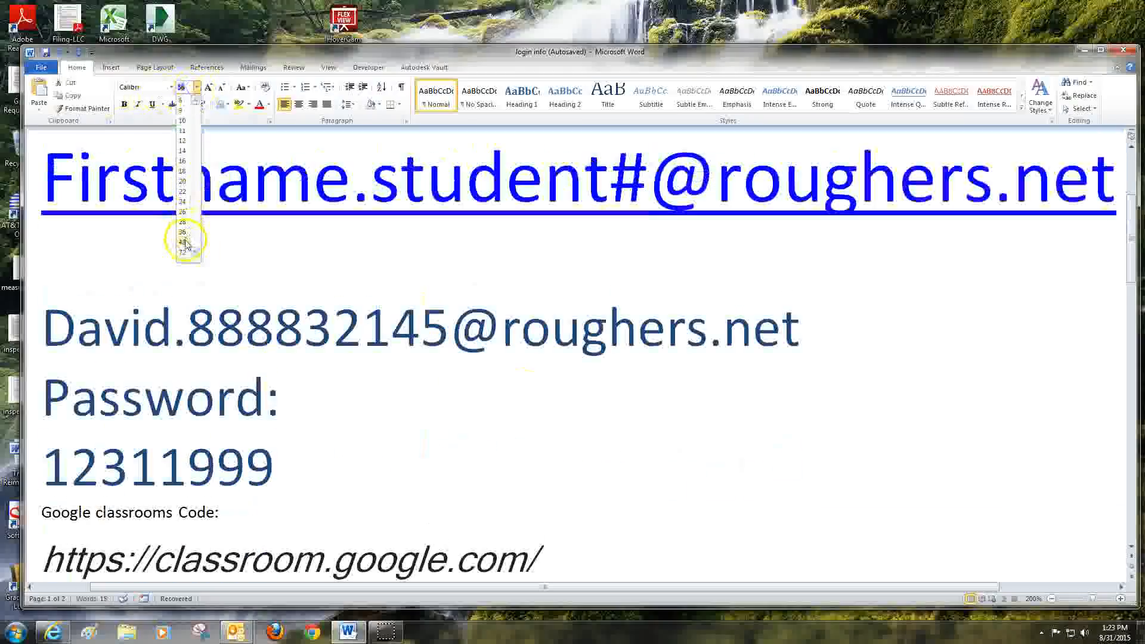
pyautogui.click(182, 228)
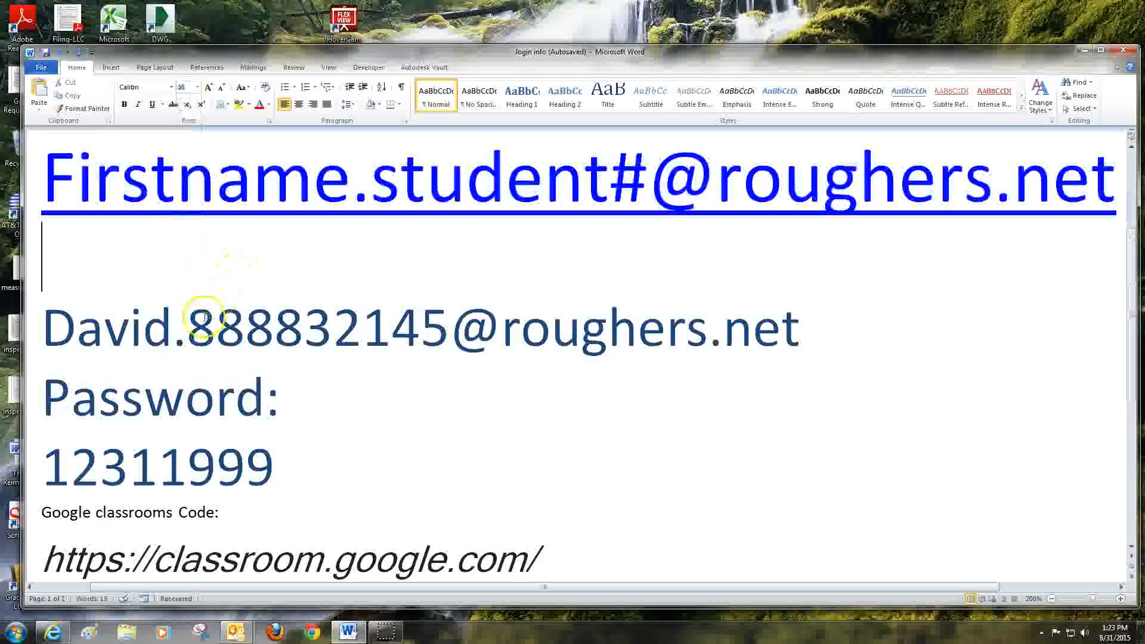
pyautogui.doubleClick(110, 328)
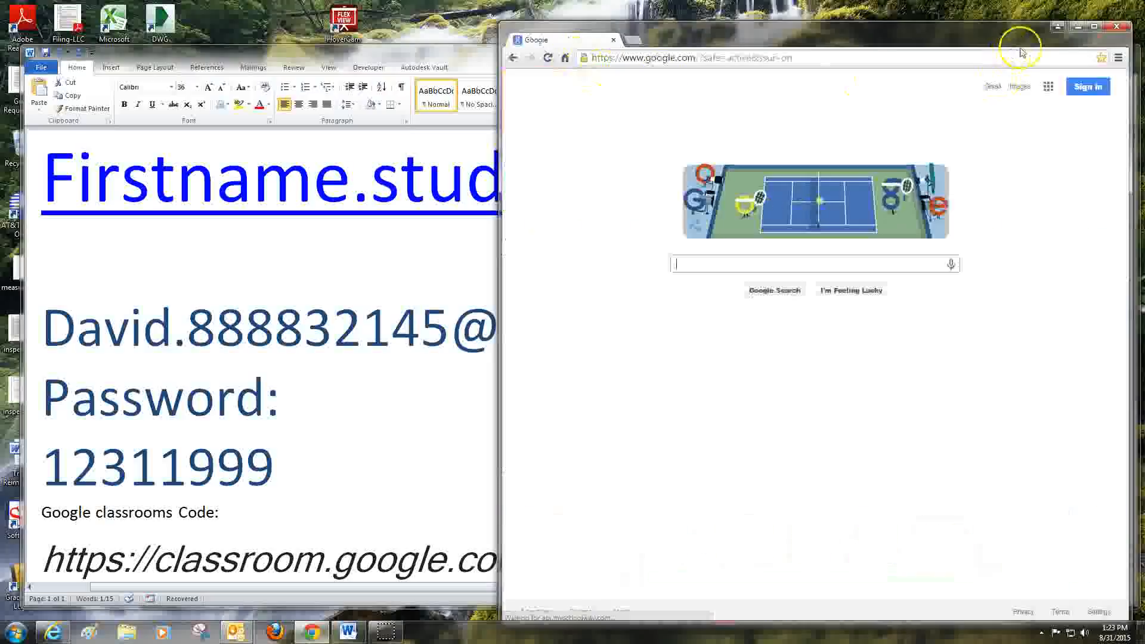
# - Maximize the browser and start adding a new Google account to sign in
pyautogui.click(1095, 27)
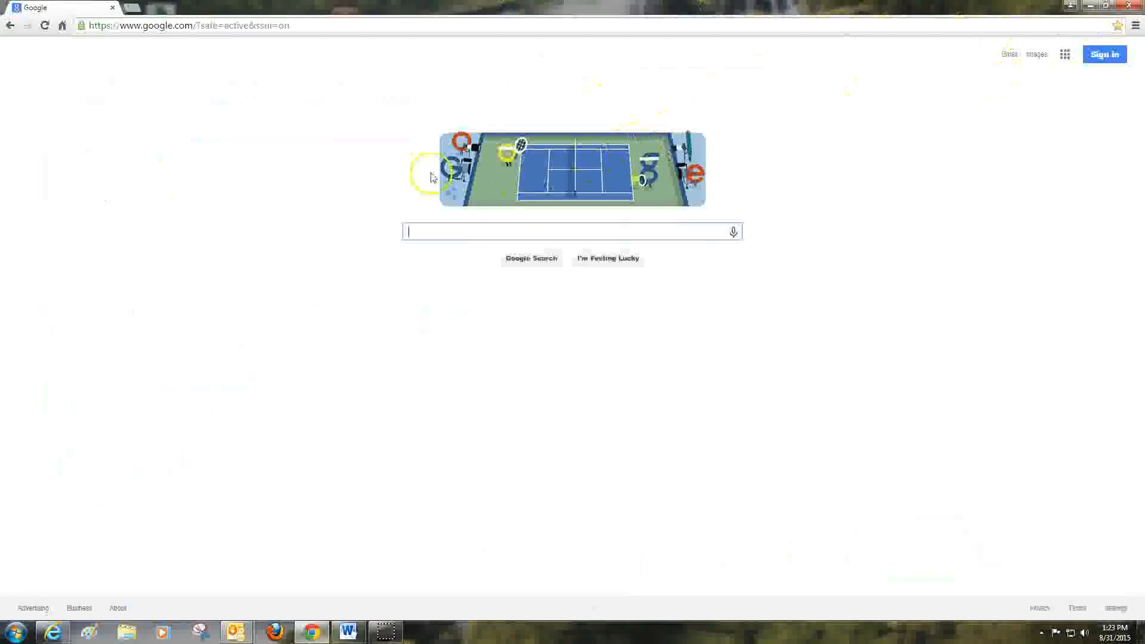
pyautogui.click(1103, 54)
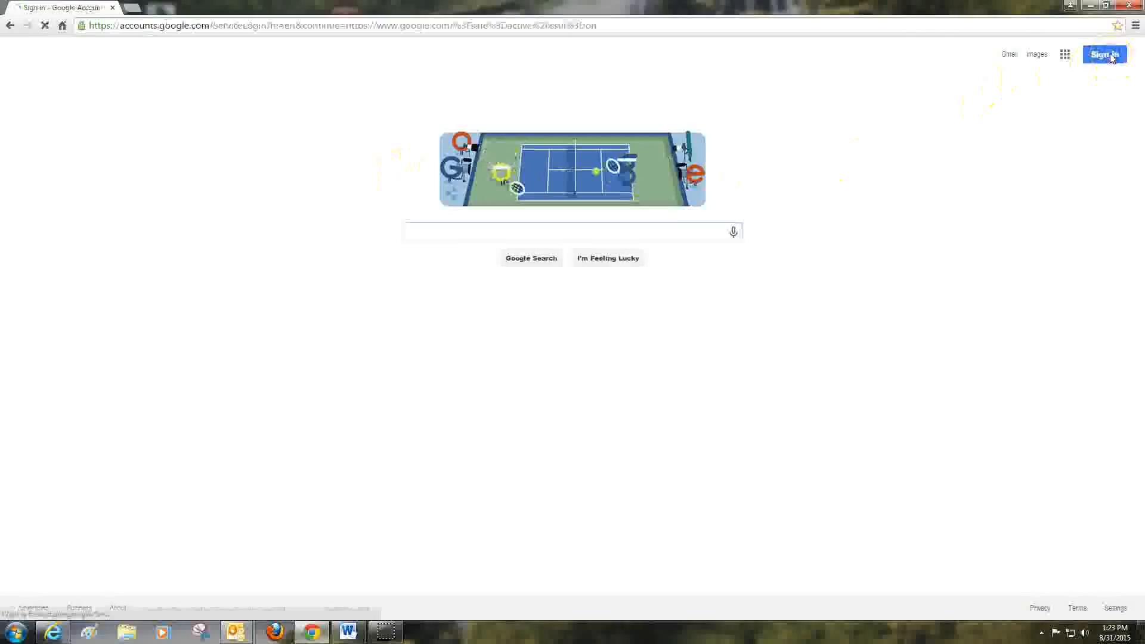
pyautogui.click(1103, 54)
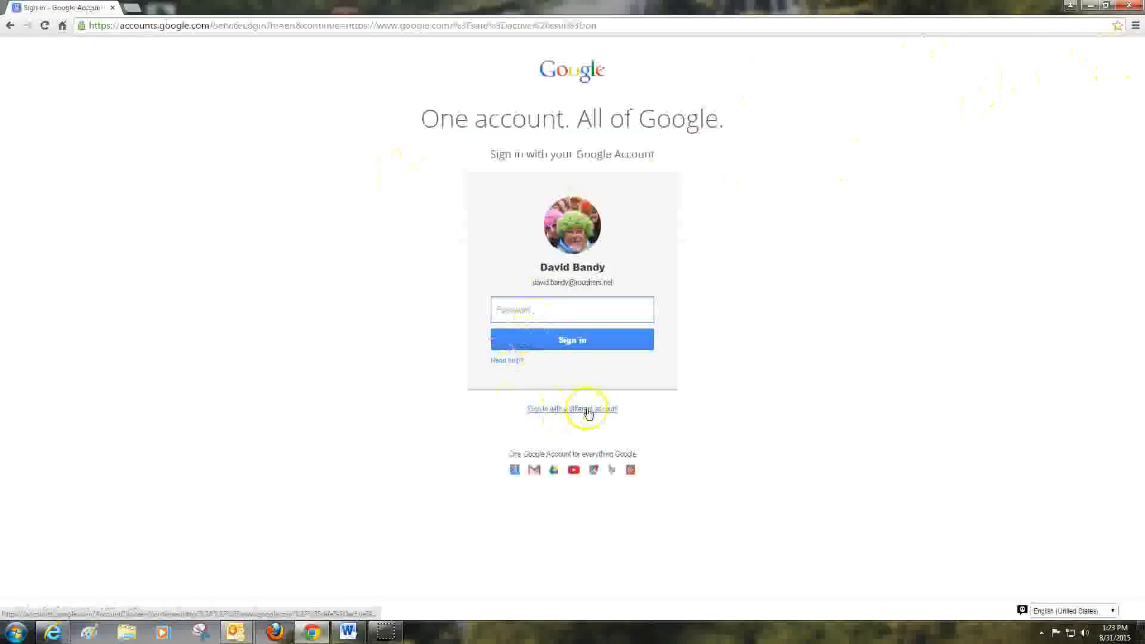
pyautogui.click(571, 408)
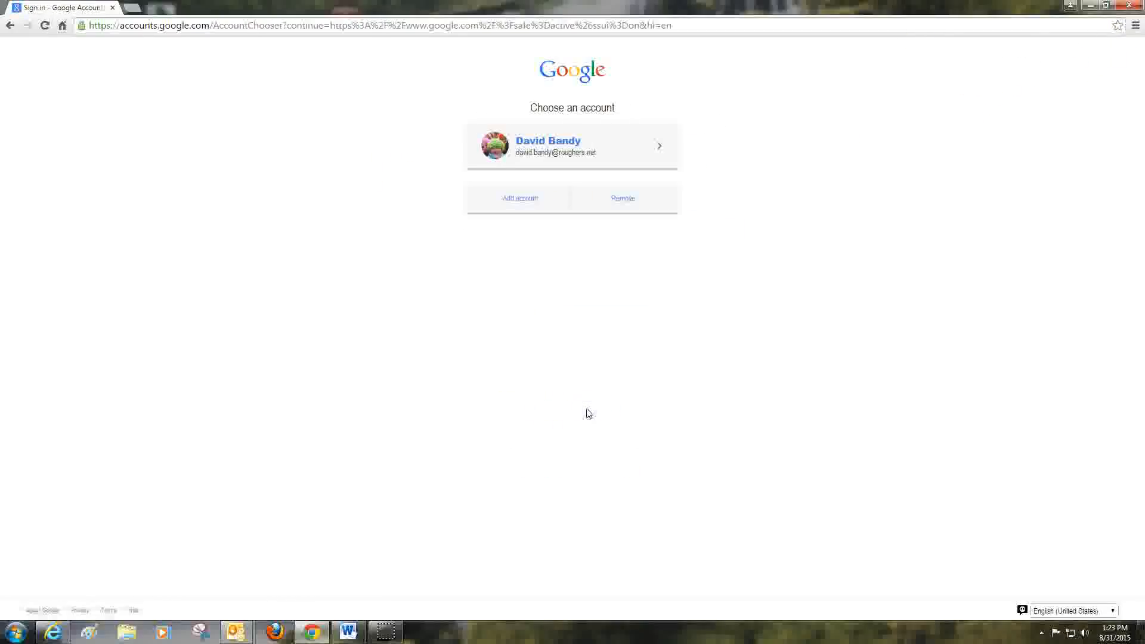
pyautogui.click(519, 198)
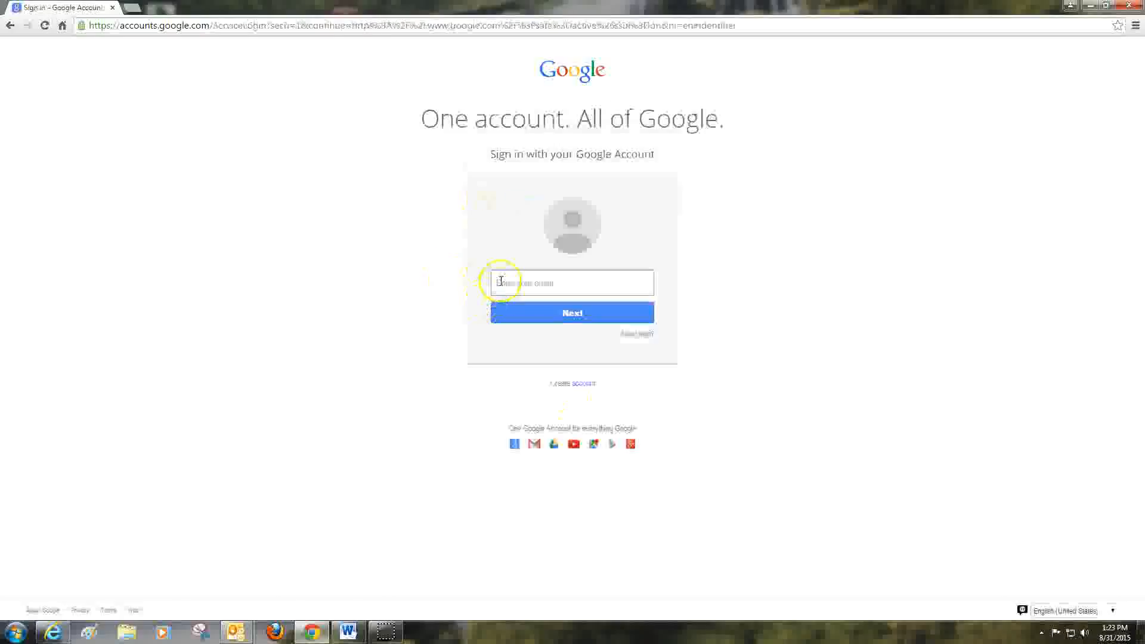
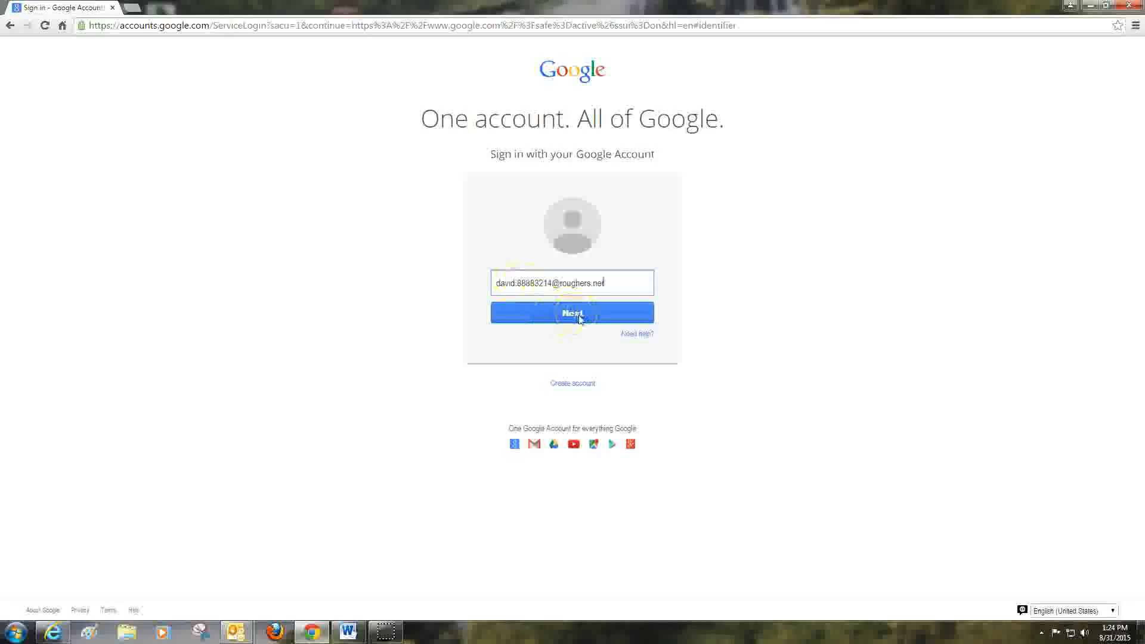
pyautogui.click(571, 312)
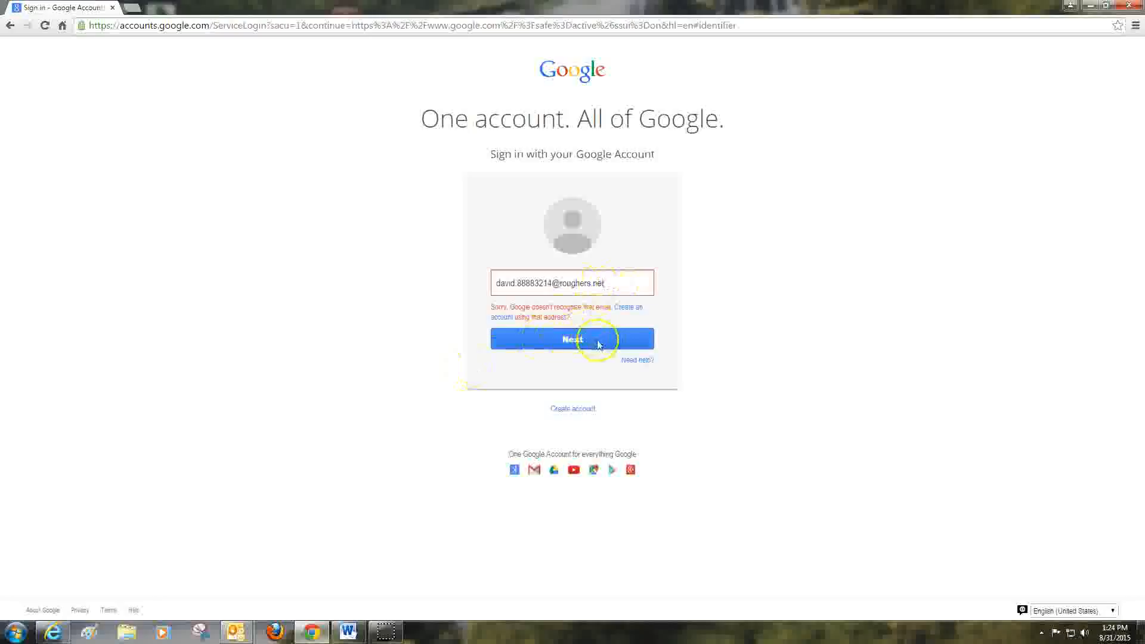
pyautogui.moveTo(587, 276)
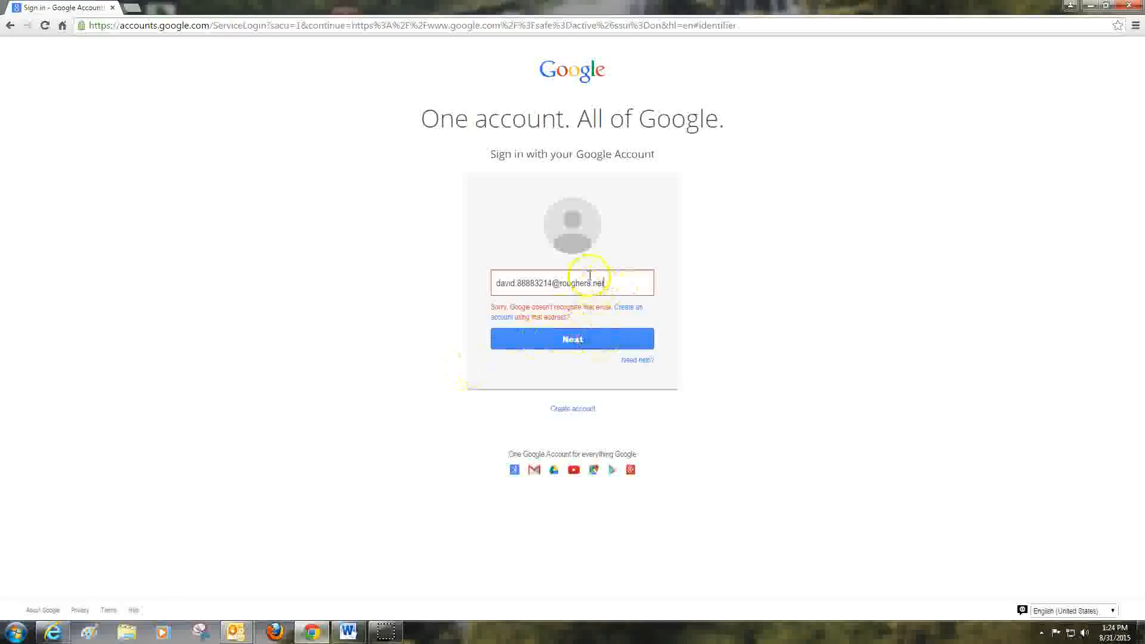
pyautogui.tripleClick(572, 283)
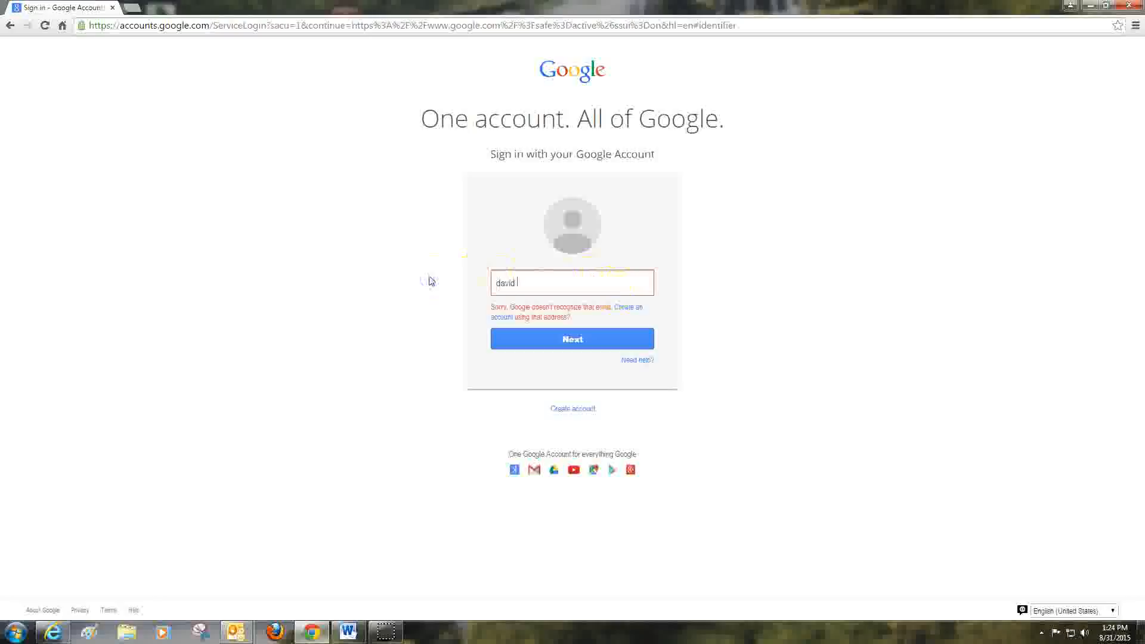
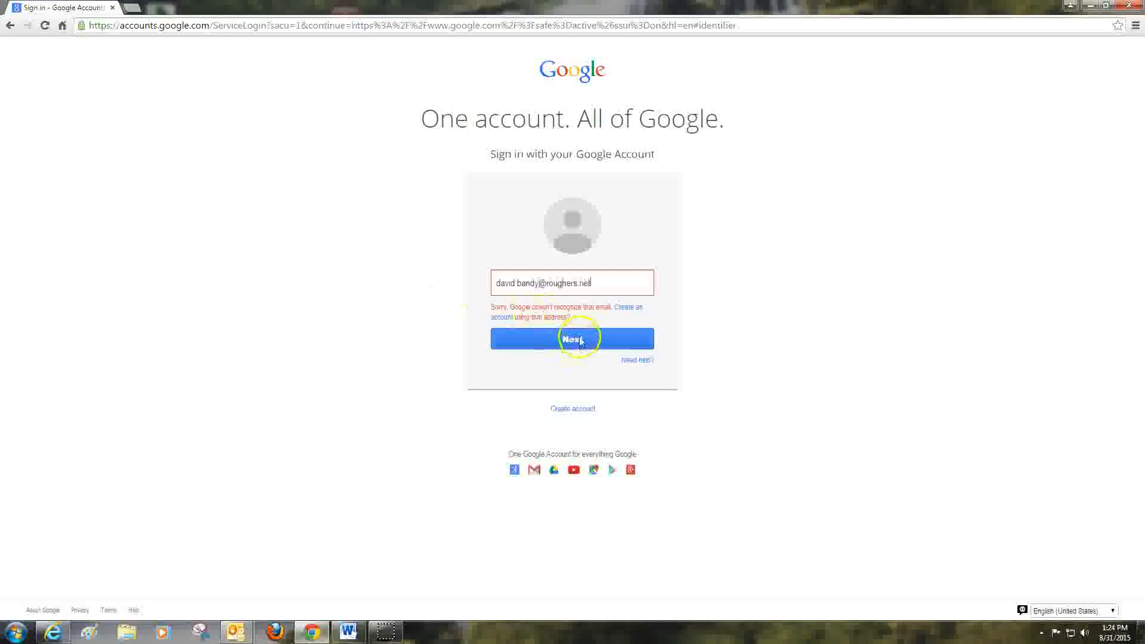
pyautogui.click(572, 338)
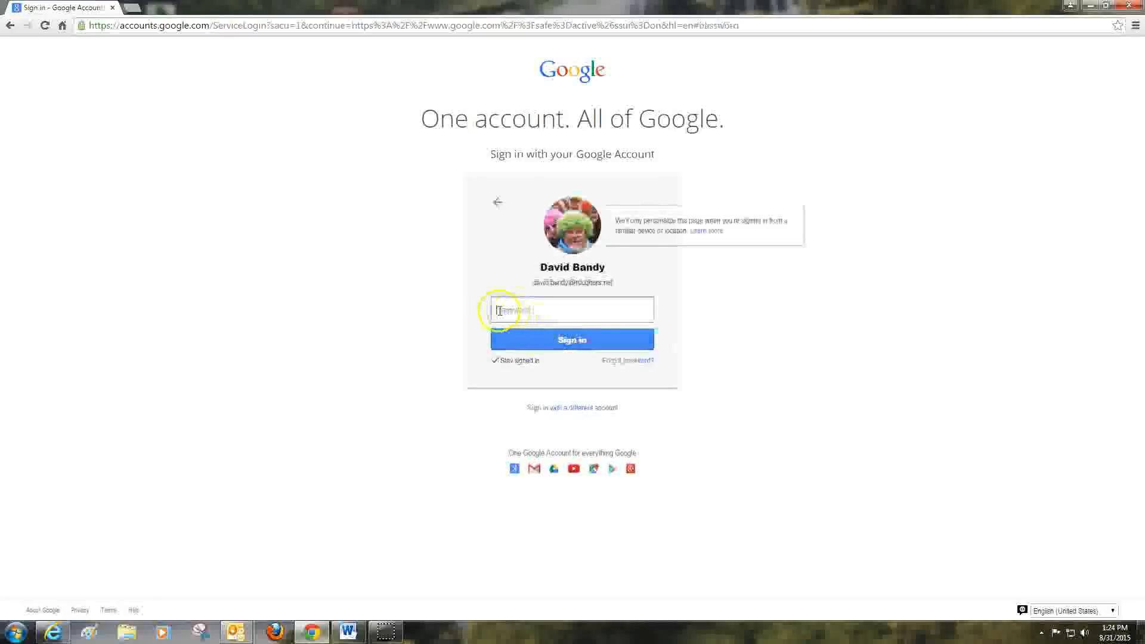
pyautogui.click(572, 309)
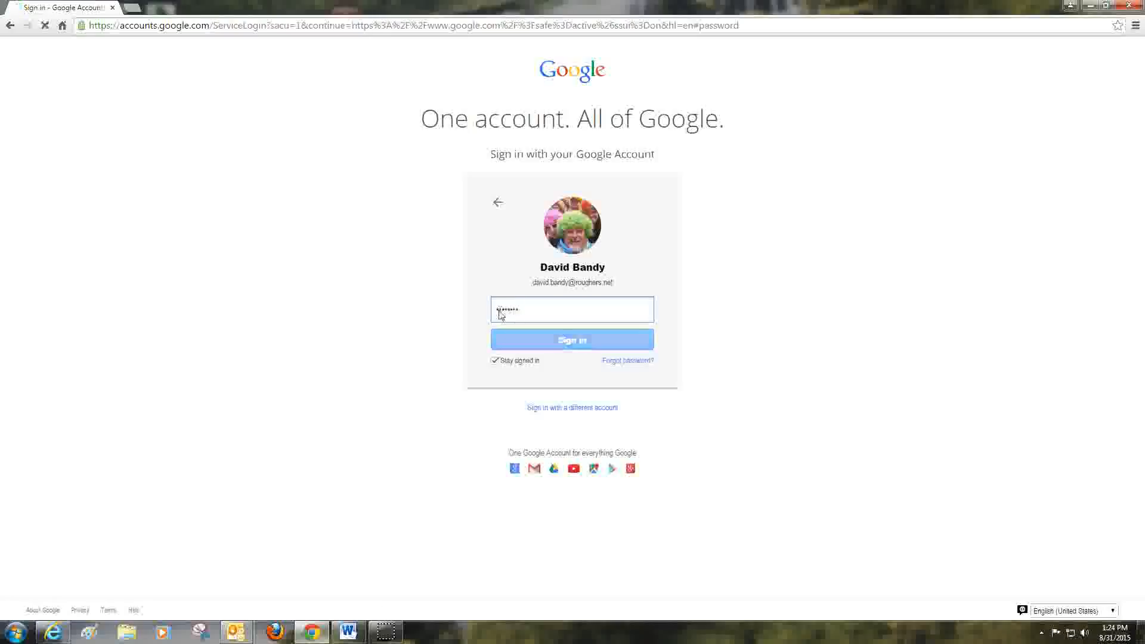
pyautogui.click(572, 339)
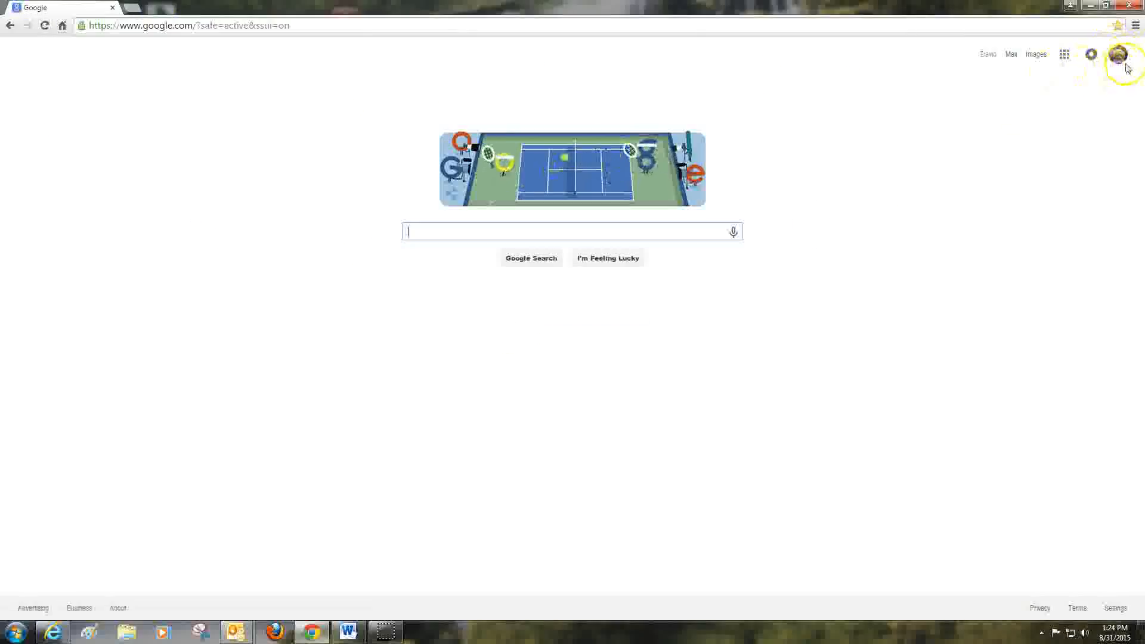
pyautogui.moveTo(602, 326)
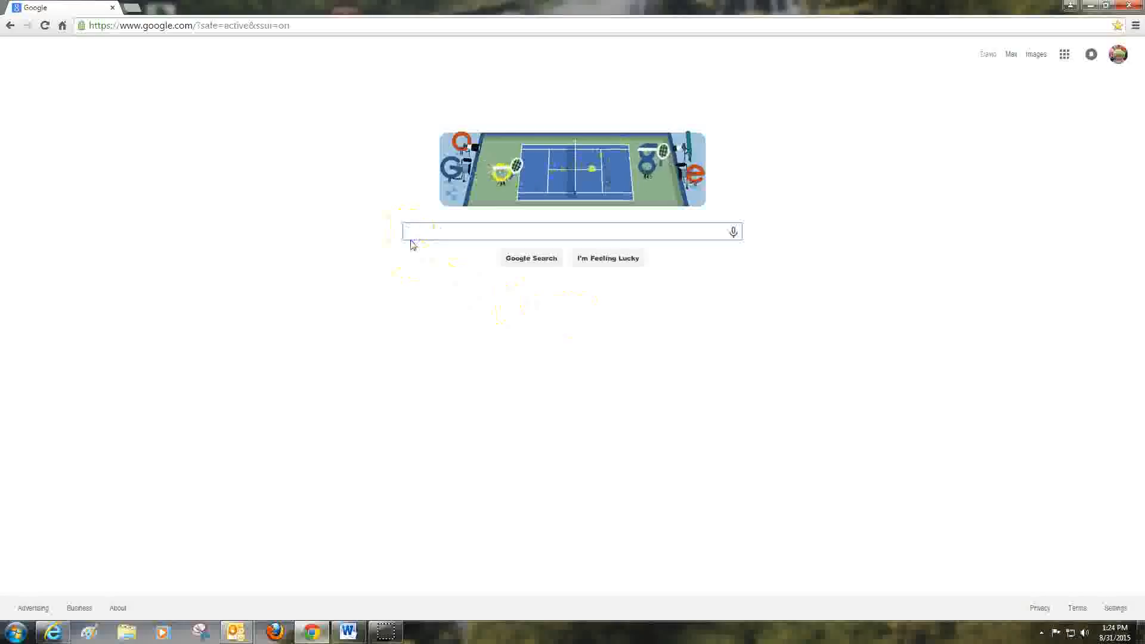
# - Search Google for 'classroom' and open the Google Classroom result
pyautogui.write('classroom')
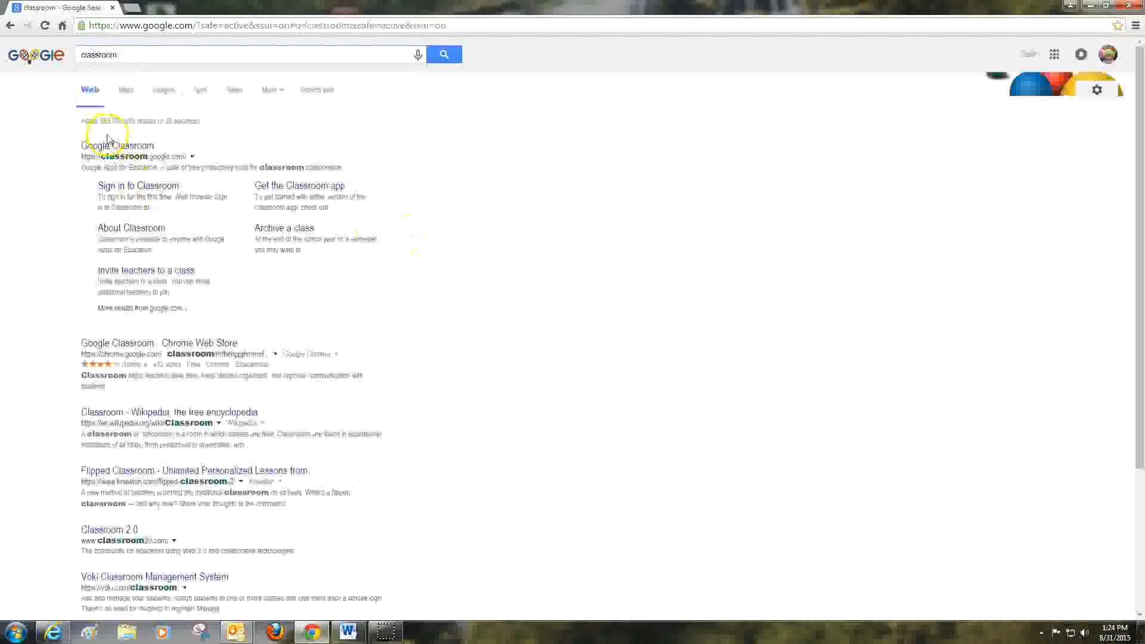
pyautogui.click(116, 145)
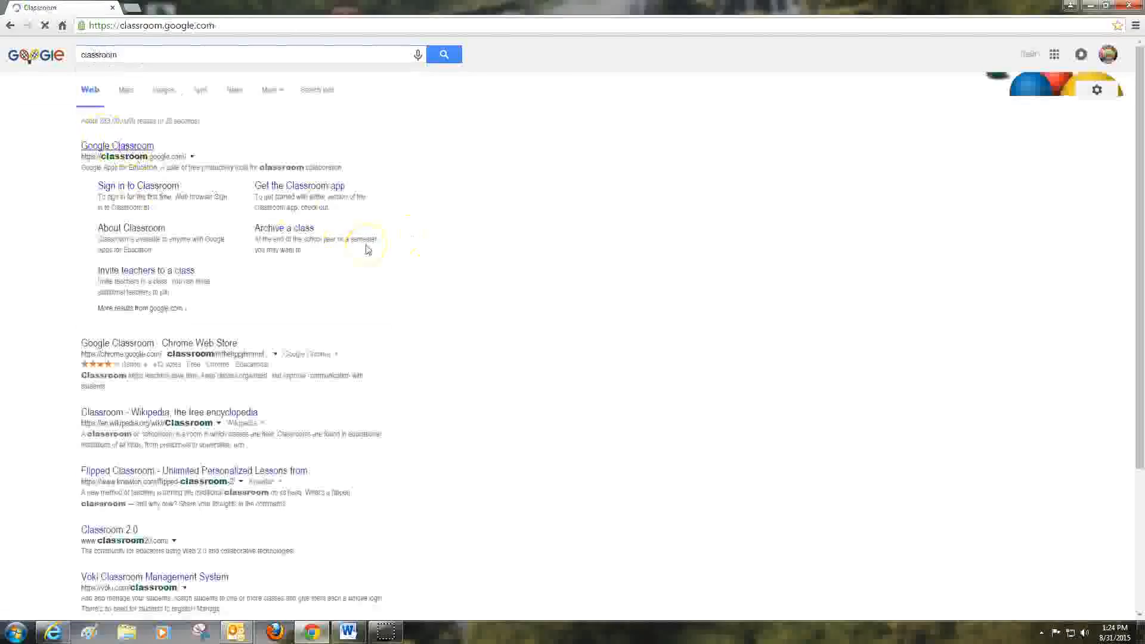
# - Open Classroom's class list and show the join-or-create class menu
pyautogui.click(117, 145)
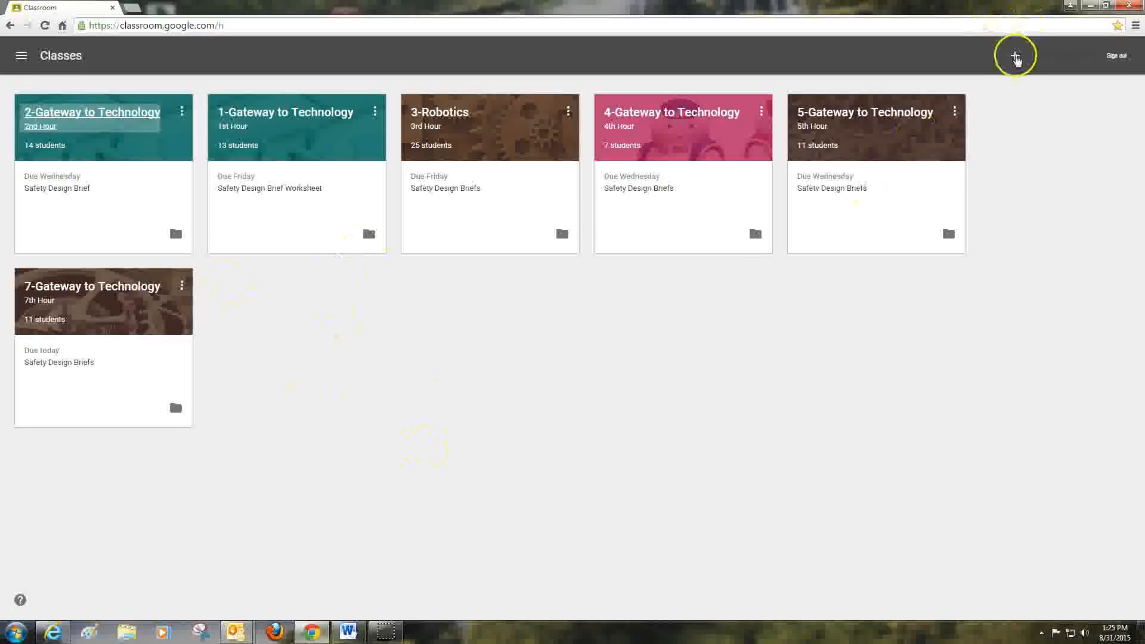
pyautogui.moveTo(1063, 185)
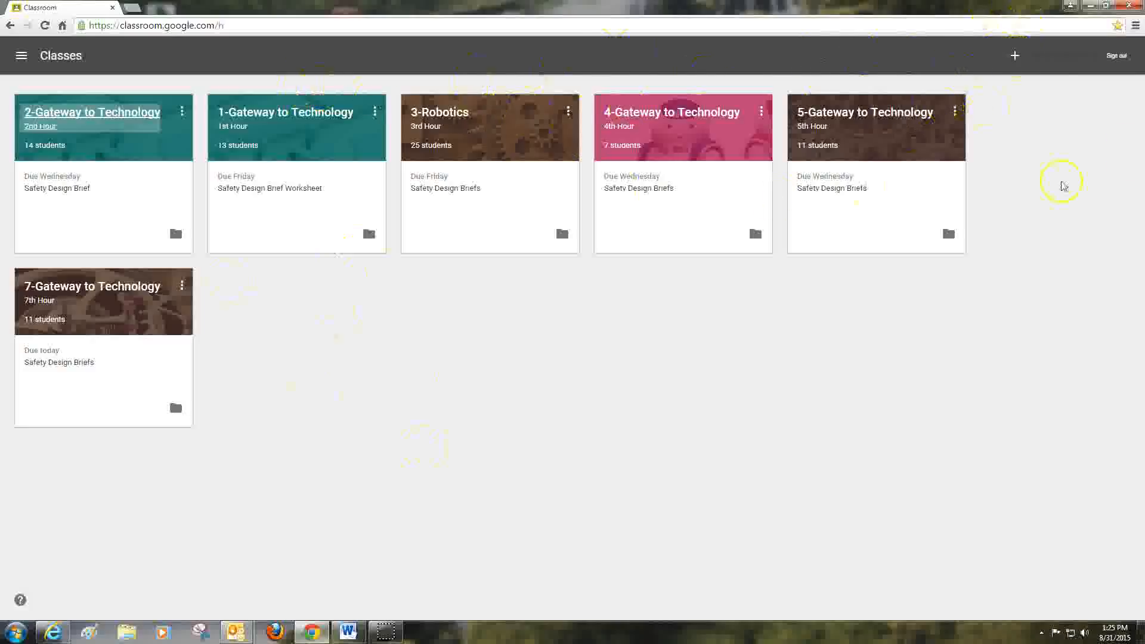
pyautogui.moveTo(429, 344)
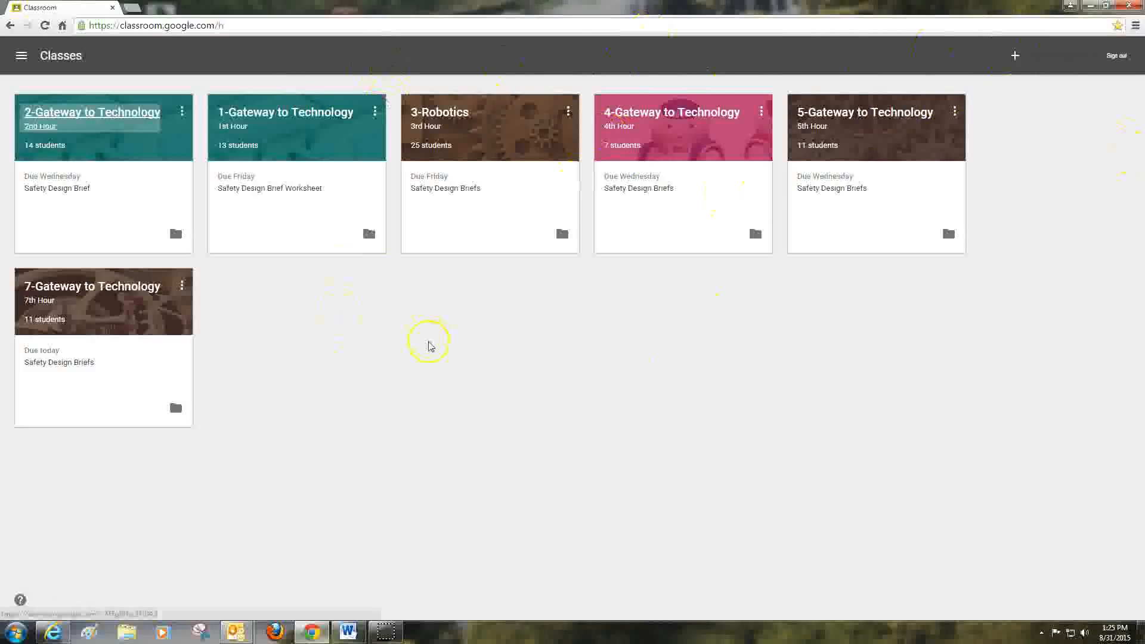
pyautogui.moveTo(538, 377)
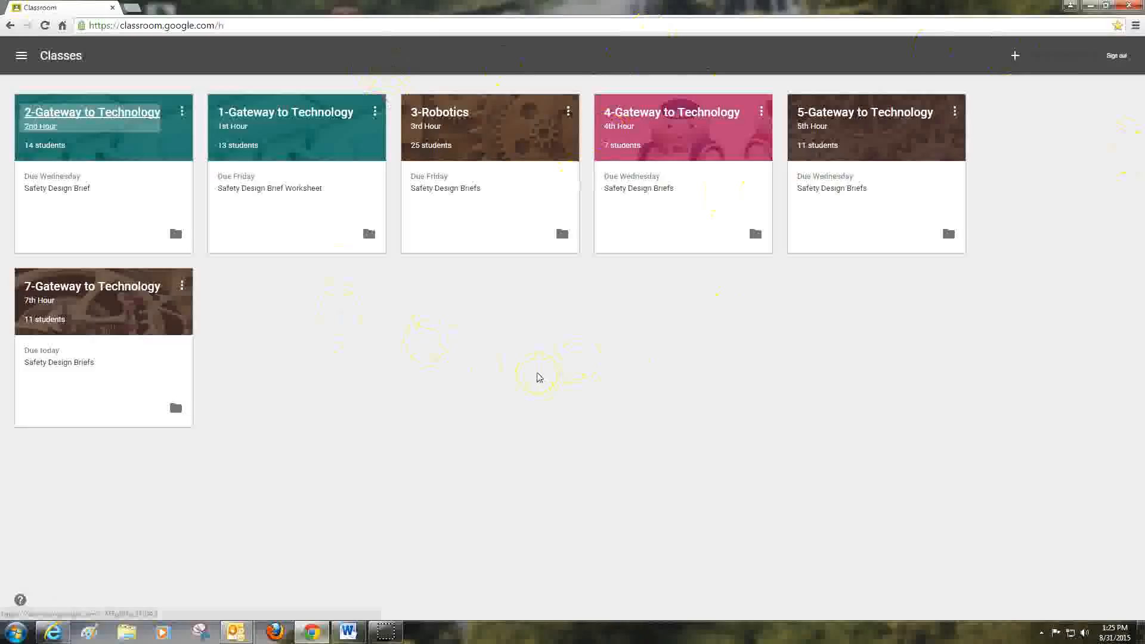
pyautogui.moveTo(214, 344)
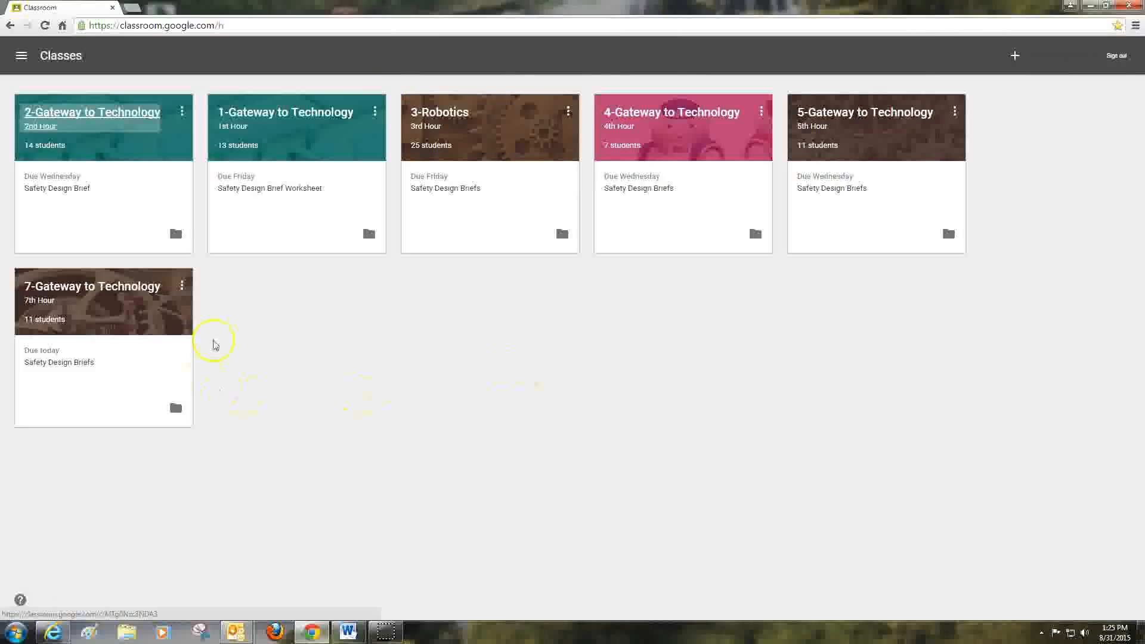
pyautogui.moveTo(100, 182)
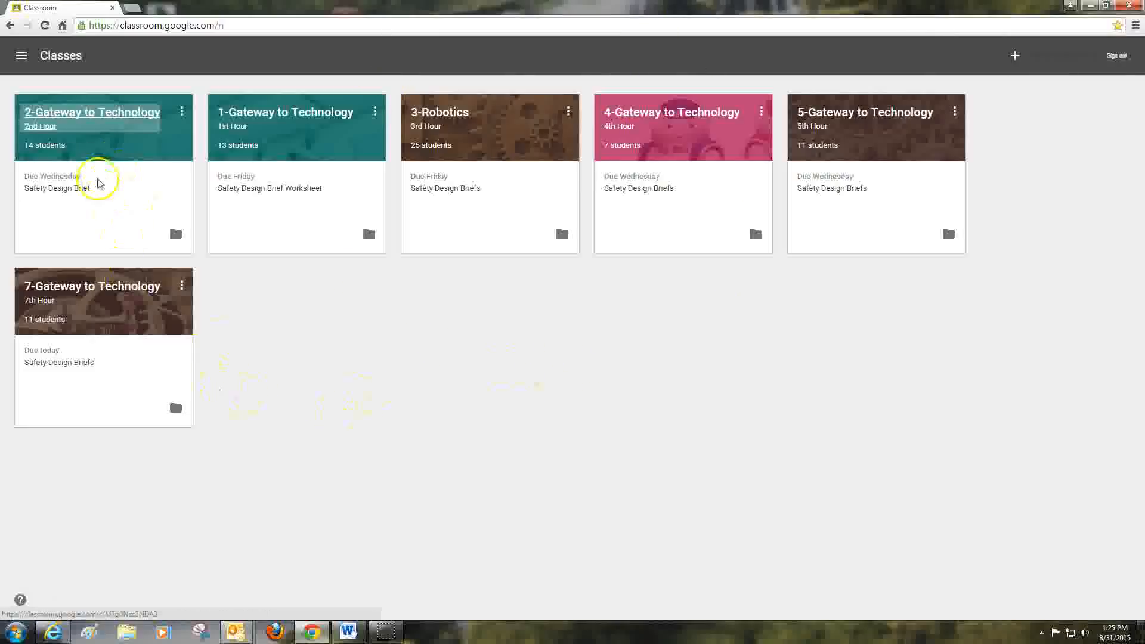
pyautogui.click(1015, 55)
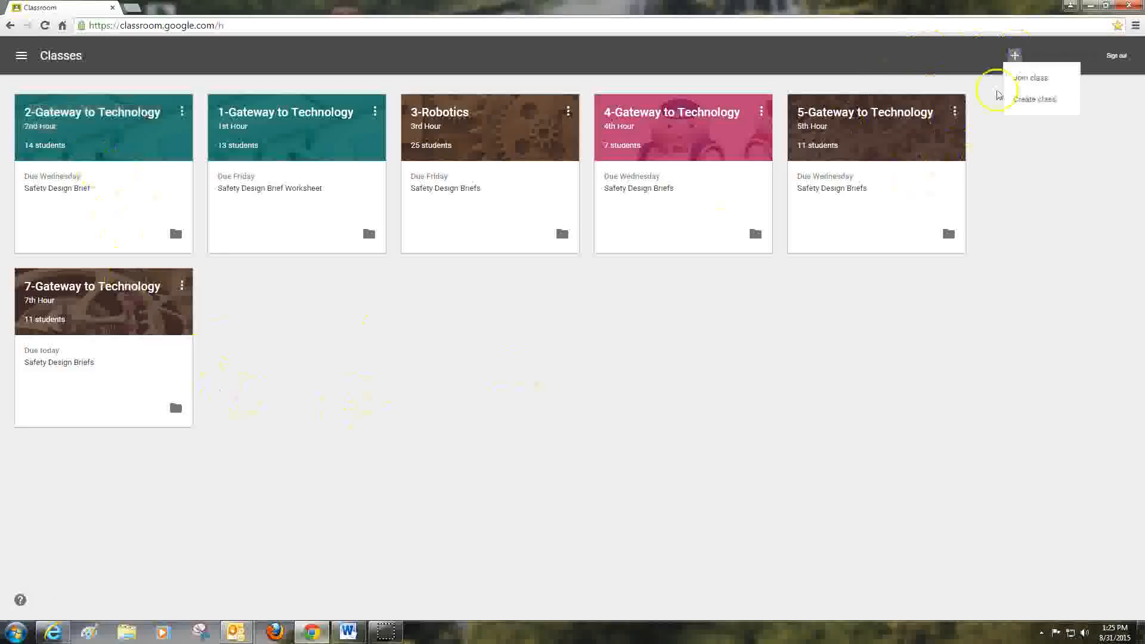
pyautogui.click(436, 351)
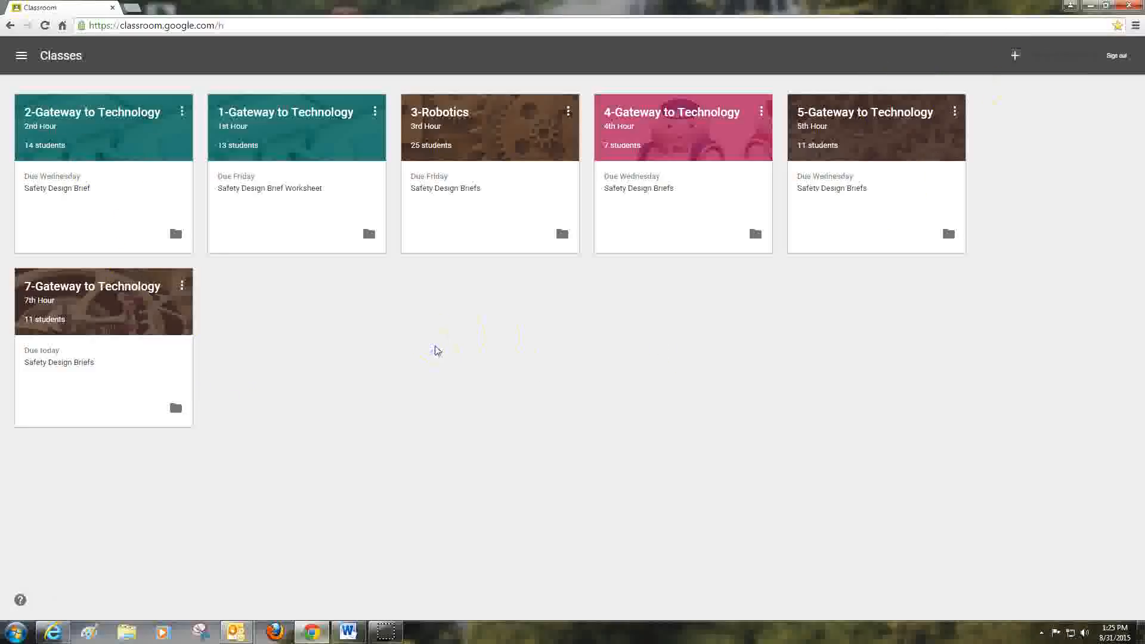
pyautogui.click(1015, 54)
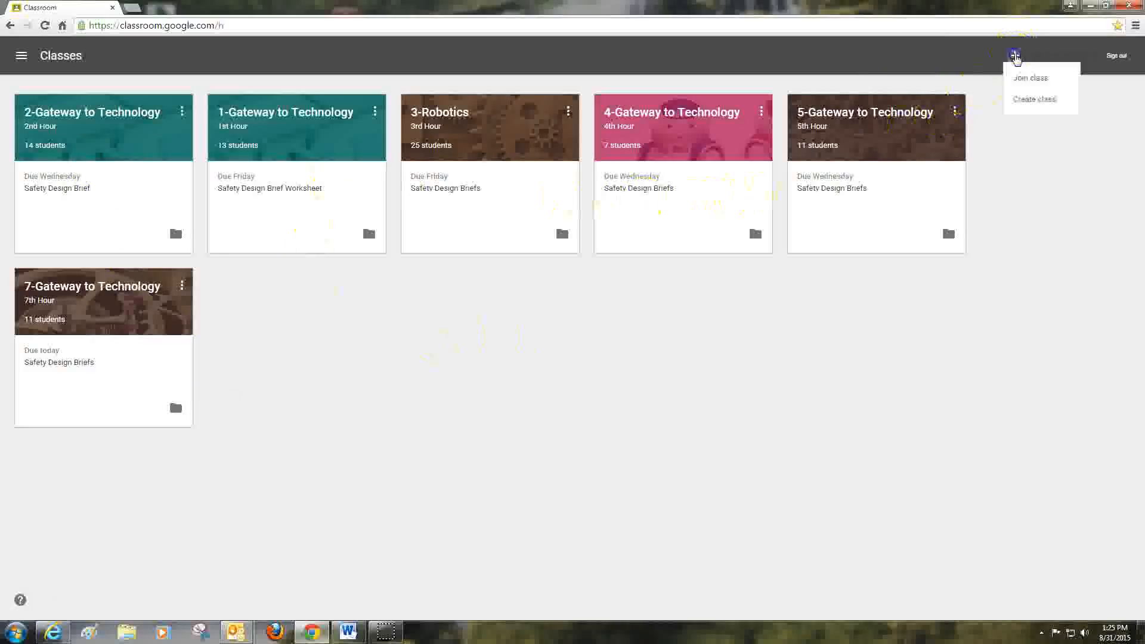
# - Choose Join class, then show Word's recent documents from the taskbar
pyautogui.click(1030, 78)
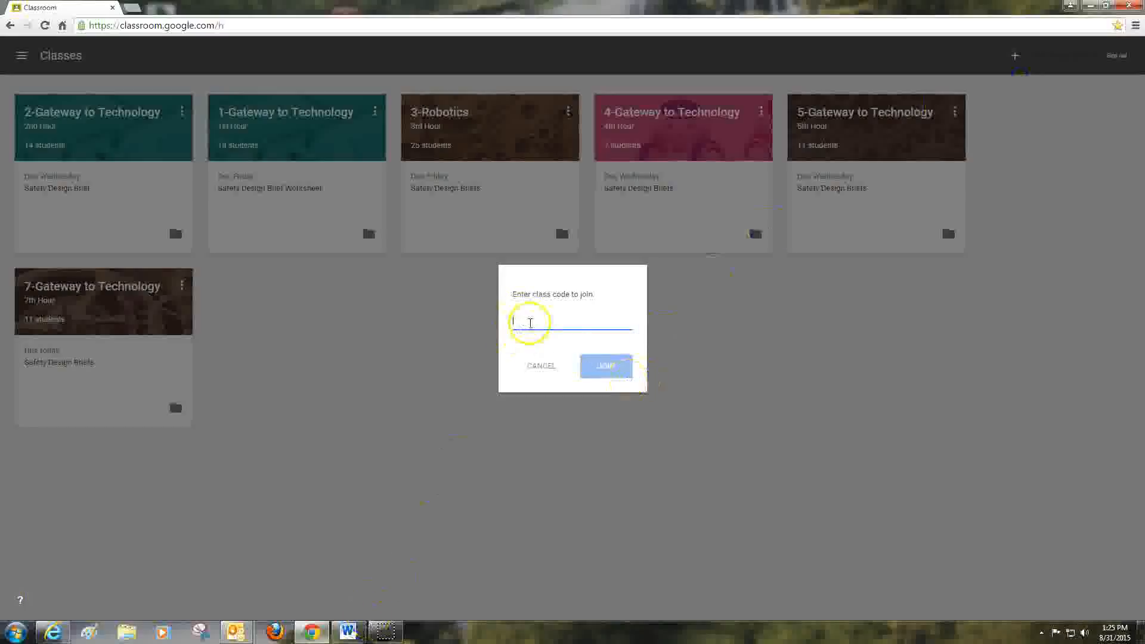
pyautogui.moveTo(517, 321)
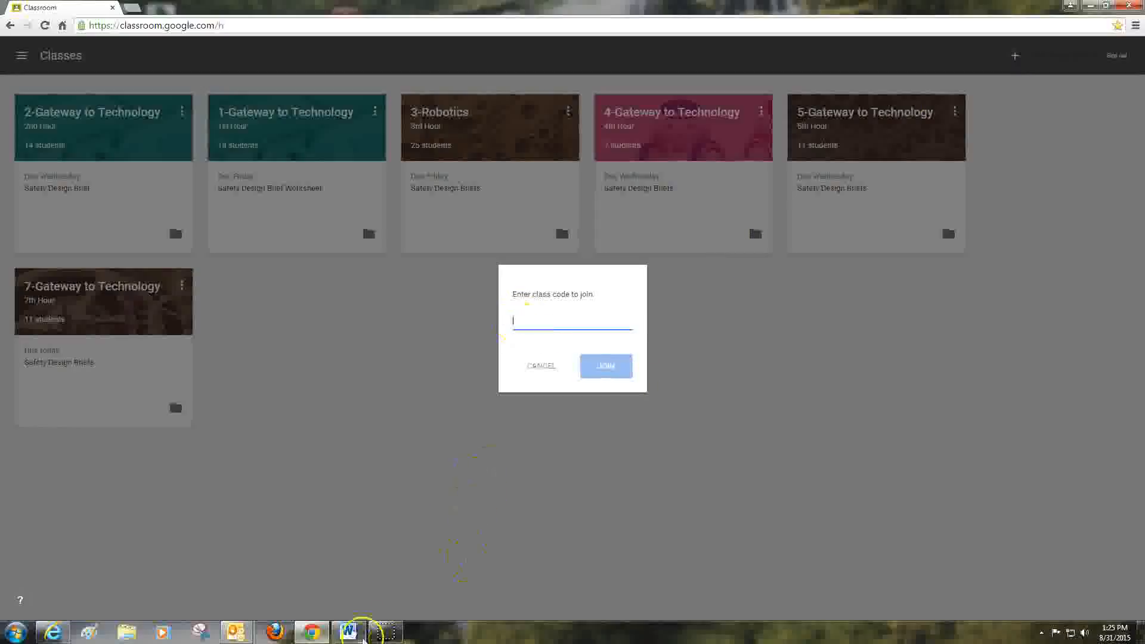
pyautogui.rightClick(348, 629)
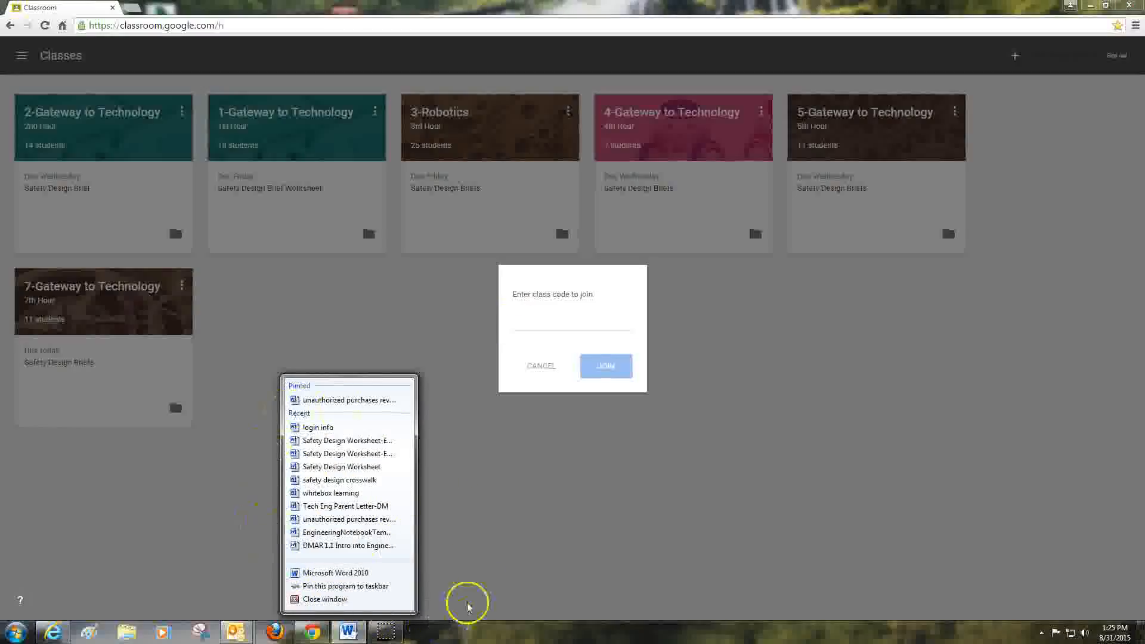
pyautogui.moveTo(314, 453)
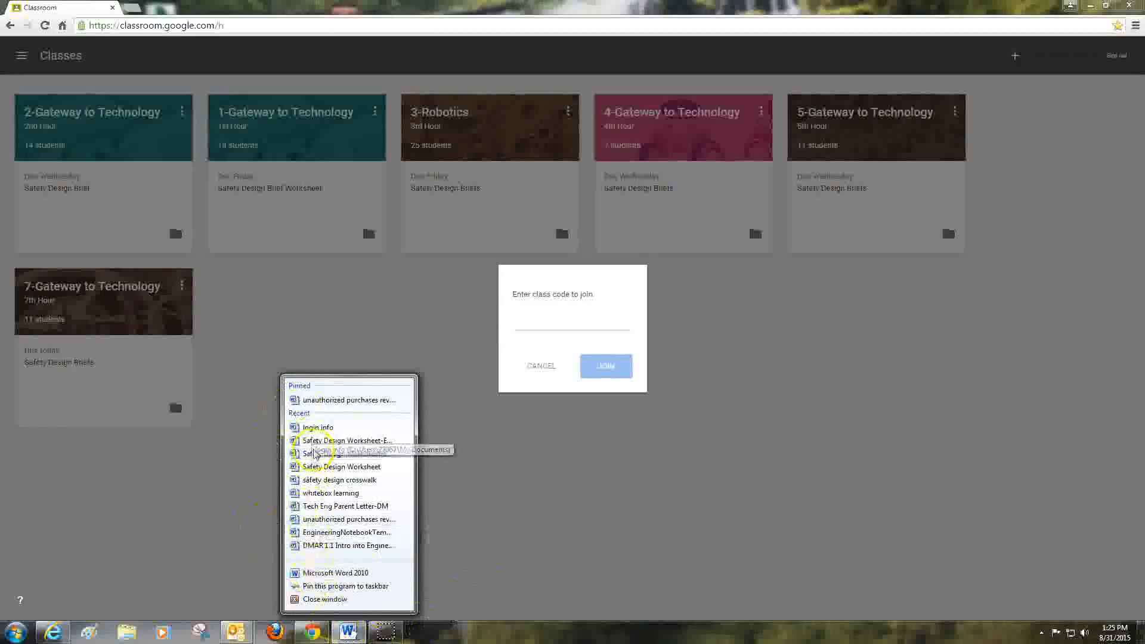
# - Open the 'login info' document and scroll down to the class code
pyautogui.click(316, 427)
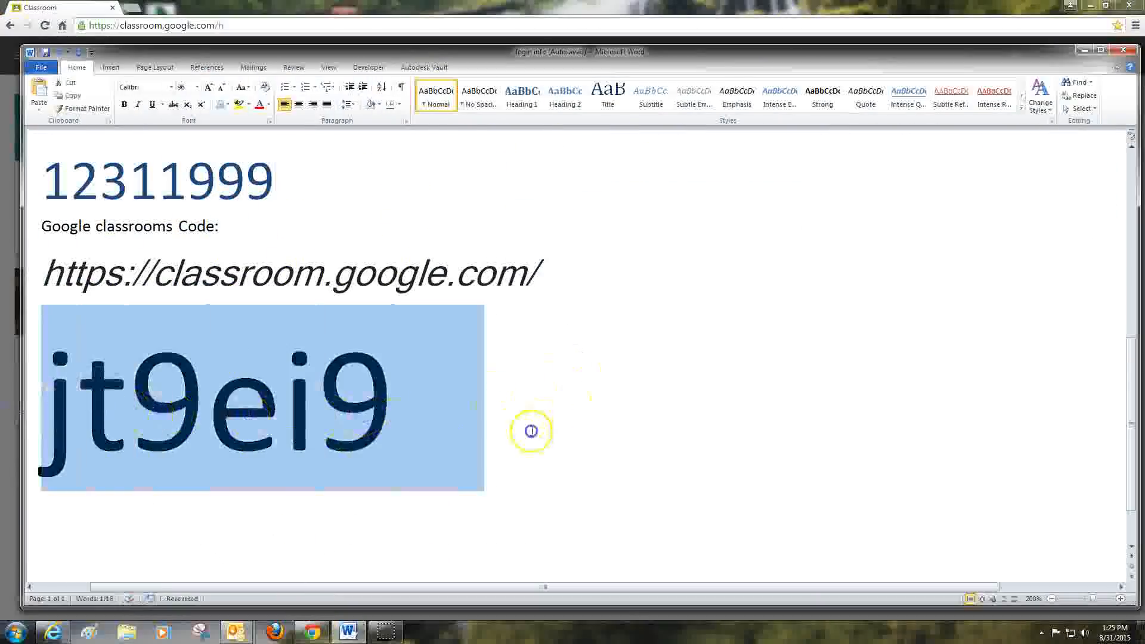
pyautogui.scroll(-3)
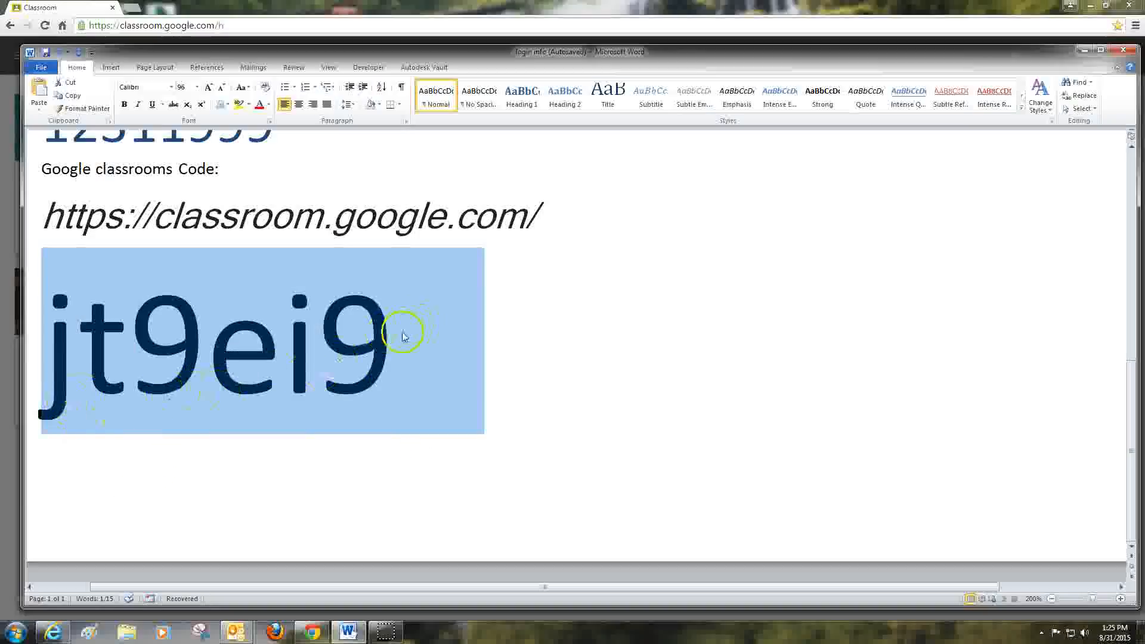
pyautogui.moveTo(940, 199)
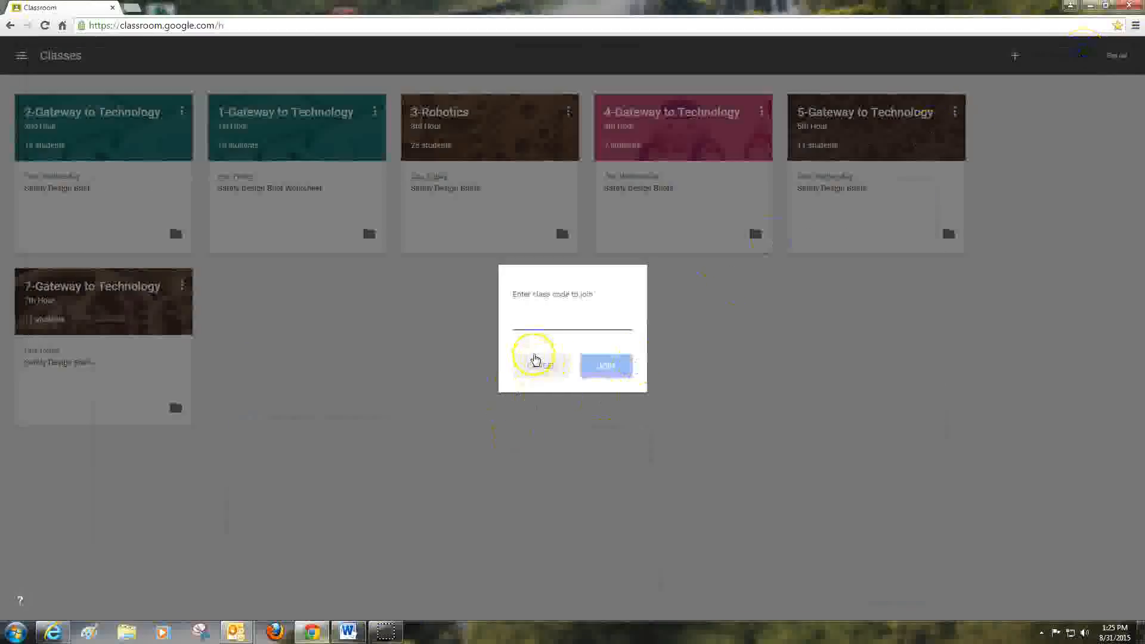
# - Cancel the join-class dialog and open the 7-Gateway to Technology class
pyautogui.click(543, 365)
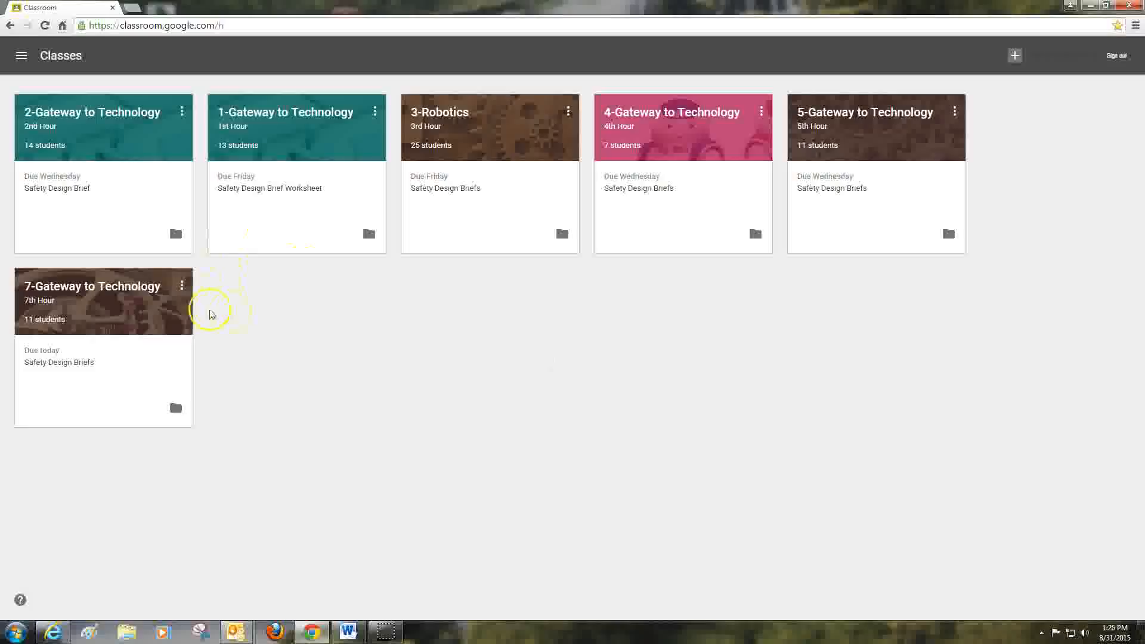
pyautogui.moveTo(551, 84)
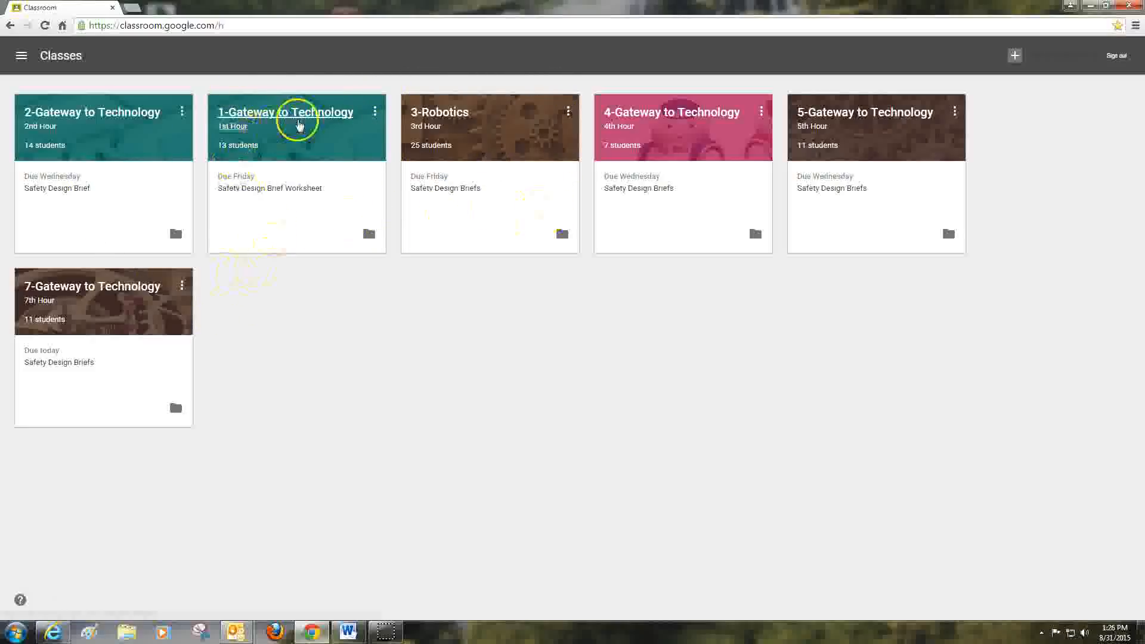
pyautogui.moveTo(62, 300)
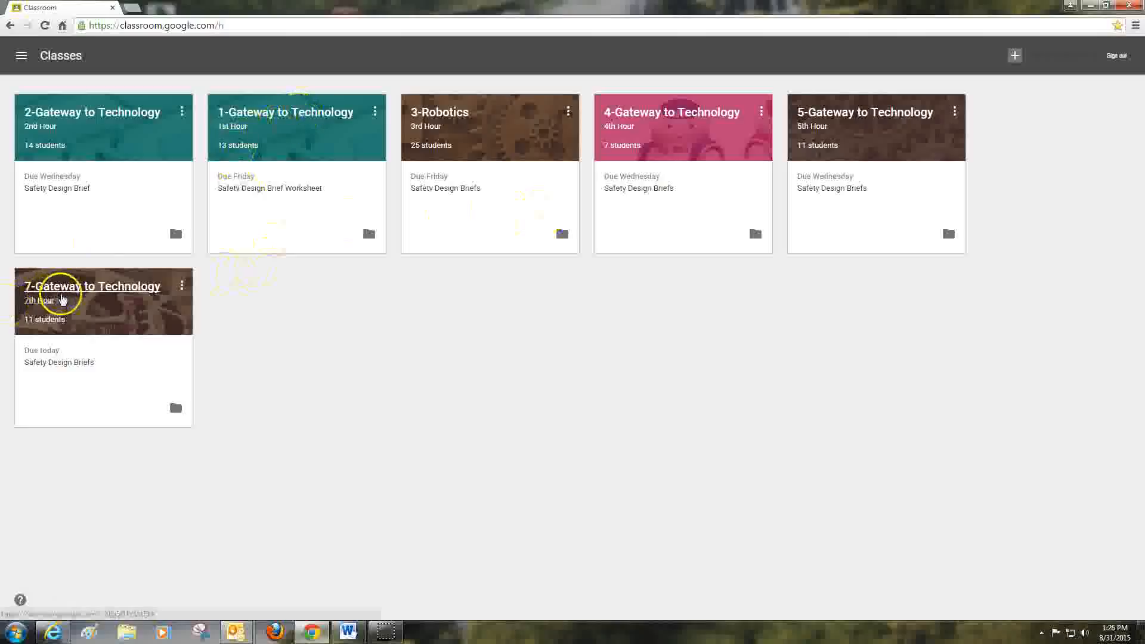
pyautogui.click(93, 285)
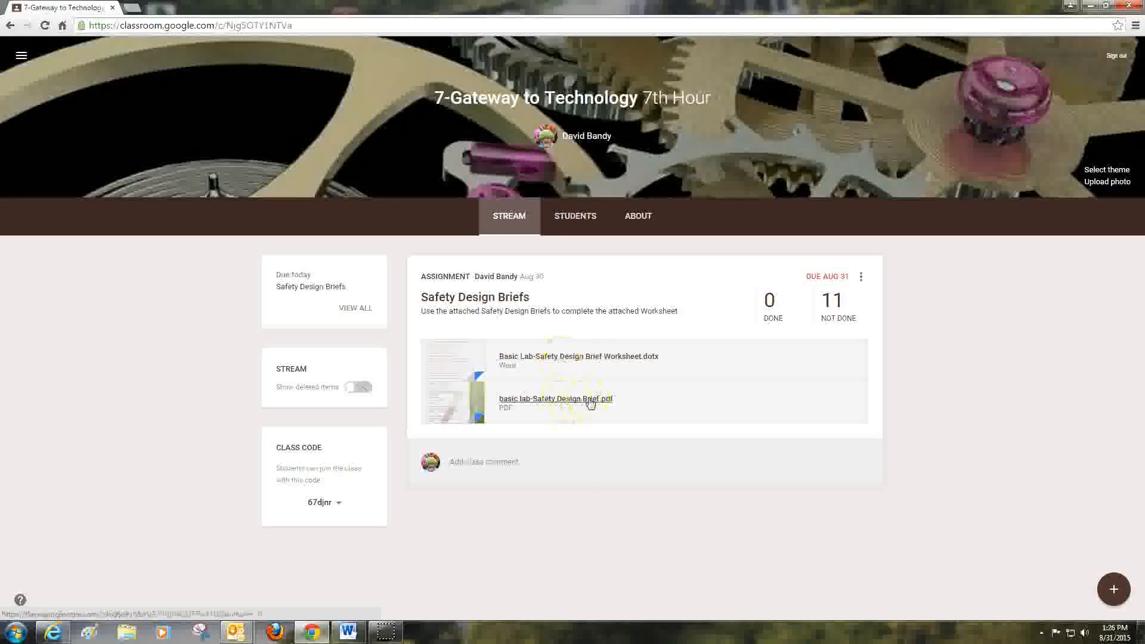
pyautogui.moveTo(615, 363)
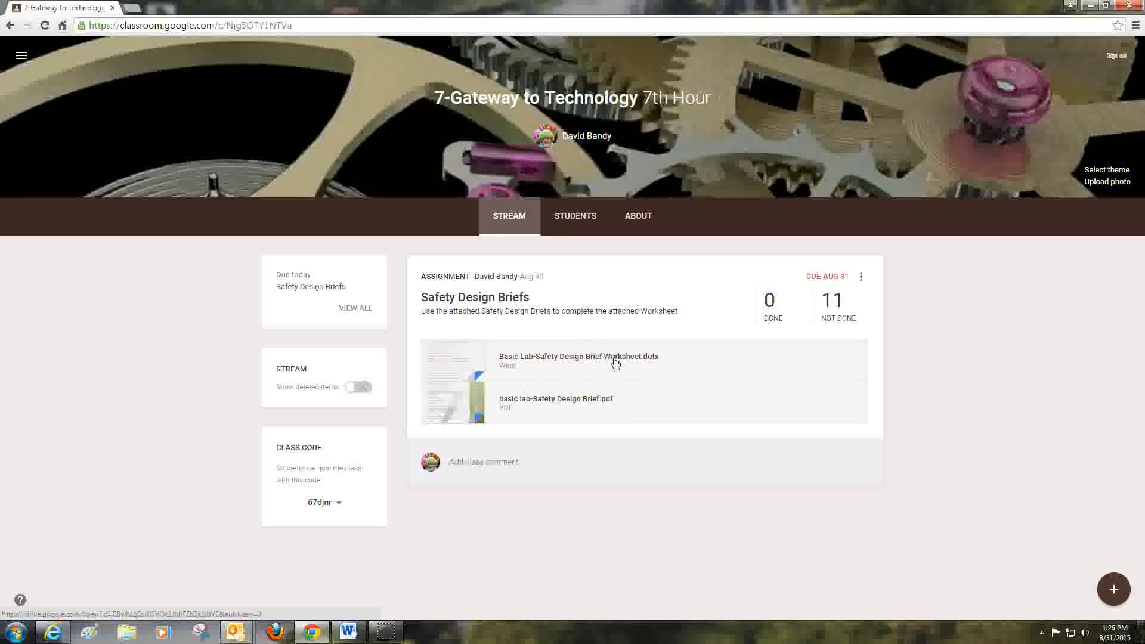
# - Open the 'Basic Lab-Safety Design Brief Worksheet.dotx' attachment
pyautogui.click(579, 357)
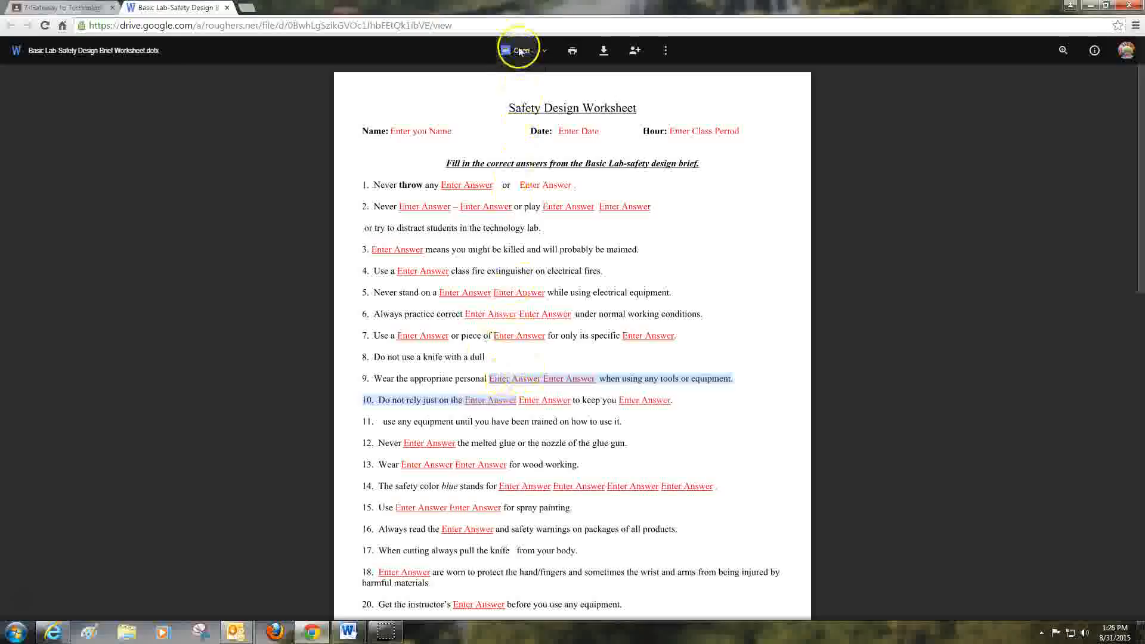
# - Open the Safety Design Worksheet in Google Docs and answer question 1 with 'tools'
pyautogui.click(519, 49)
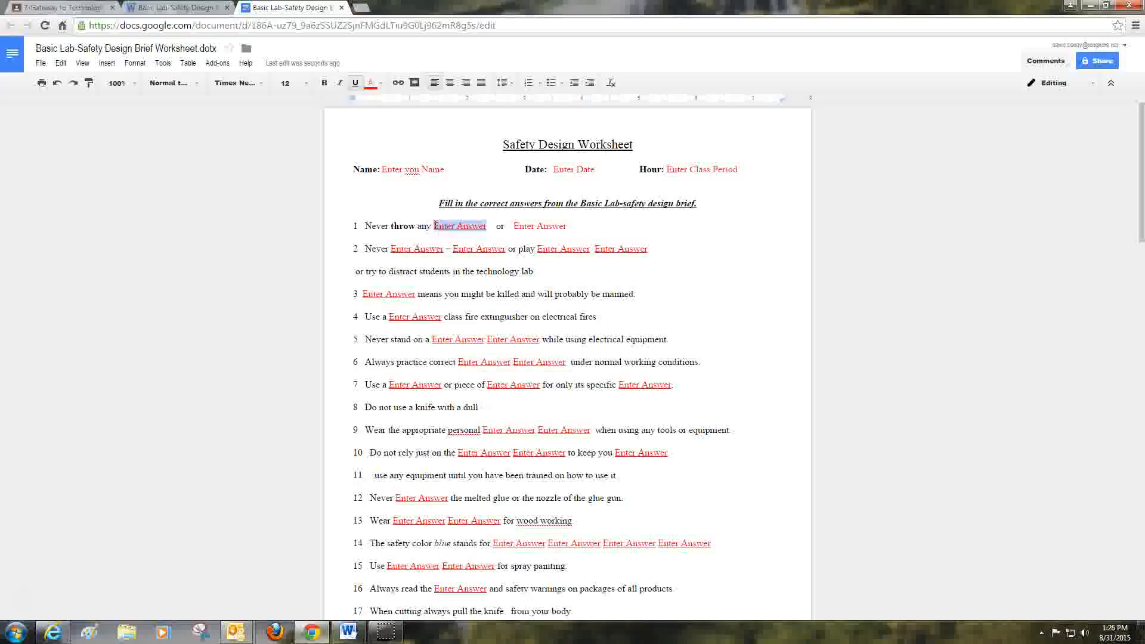
pyautogui.write('tools')
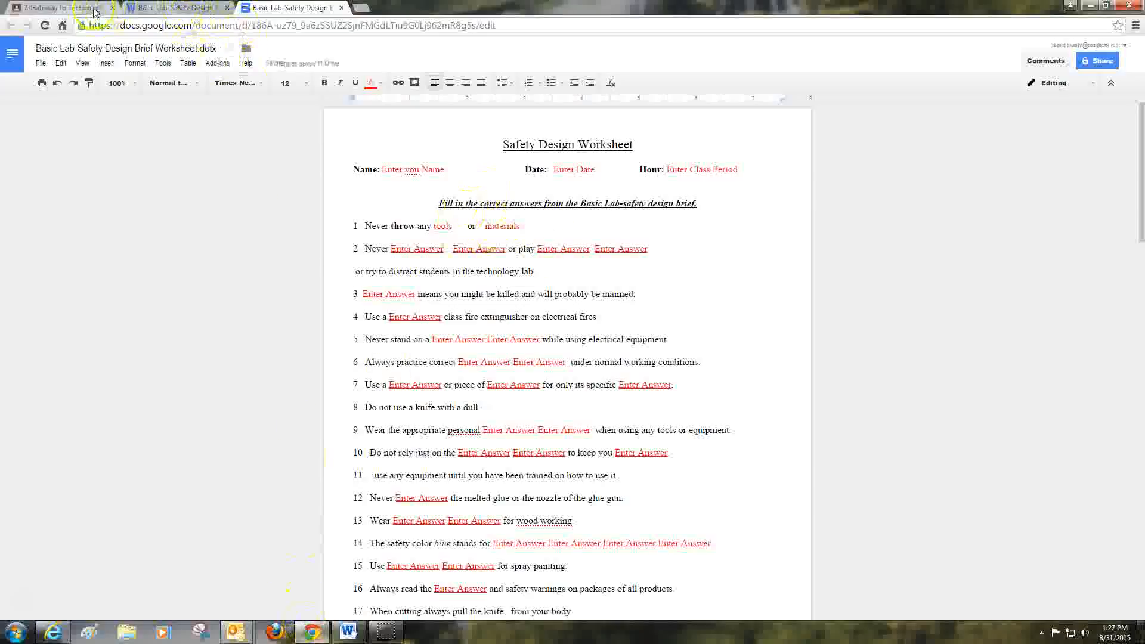
# - Skim the Basic Lab Safety design brief PDF, then go back to the worksheet preview
pyautogui.click(62, 7)
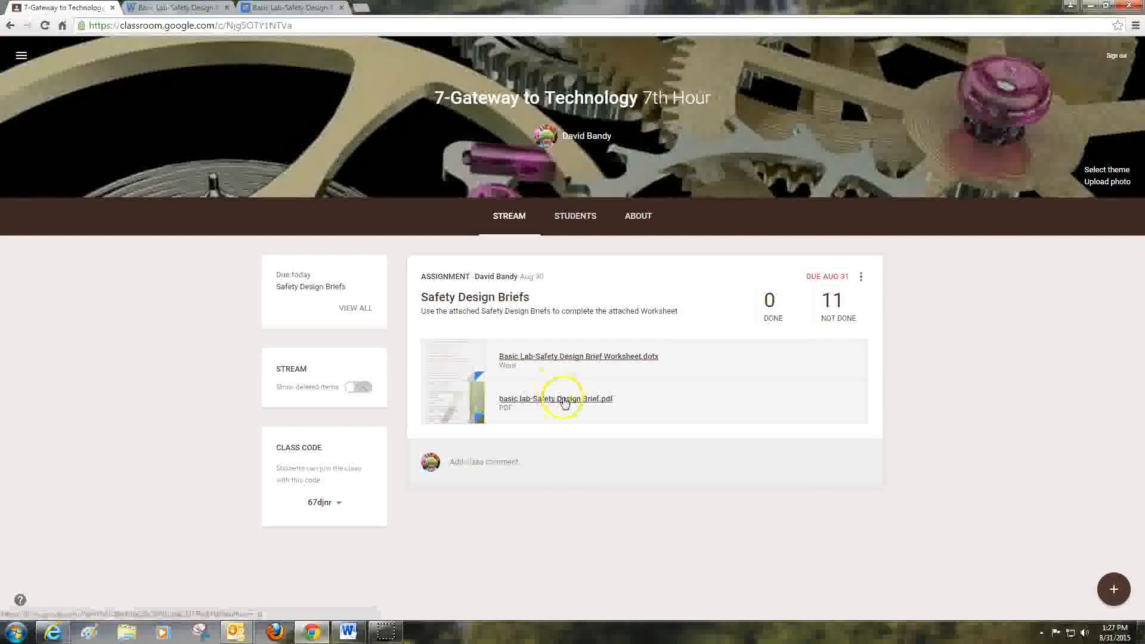
pyautogui.click(555, 399)
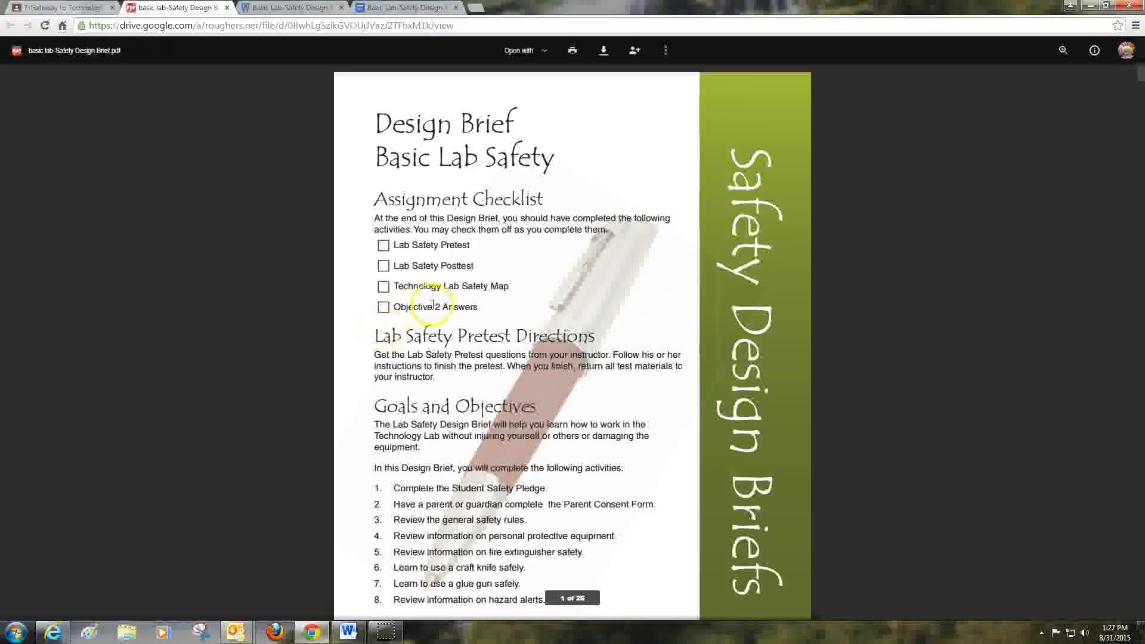
pyautogui.scroll(-3)
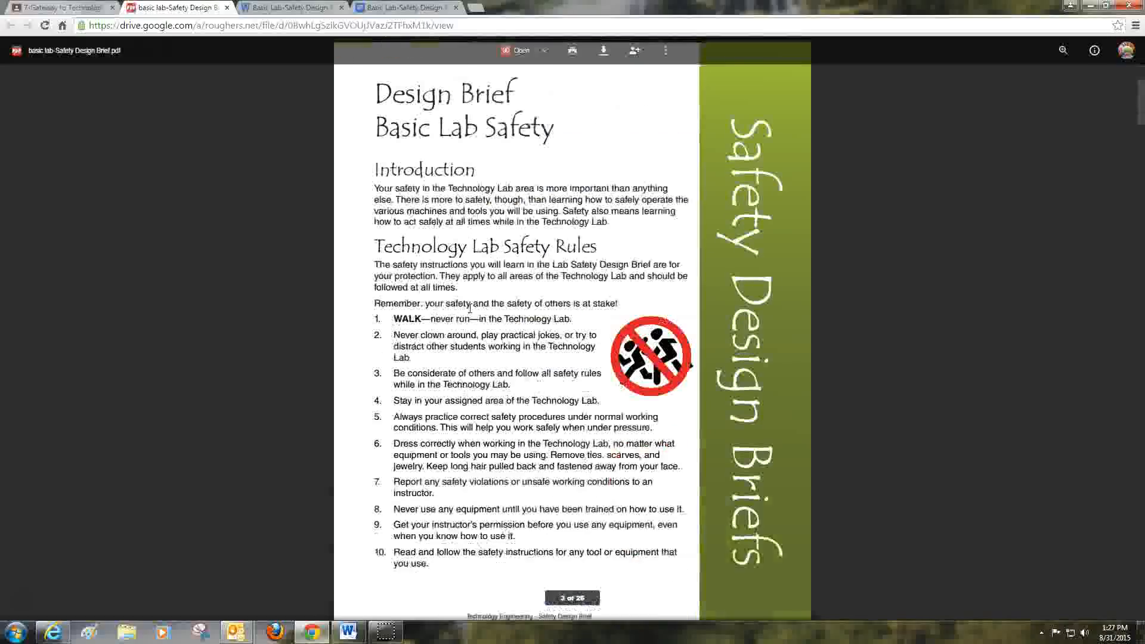
pyautogui.scroll(-3)
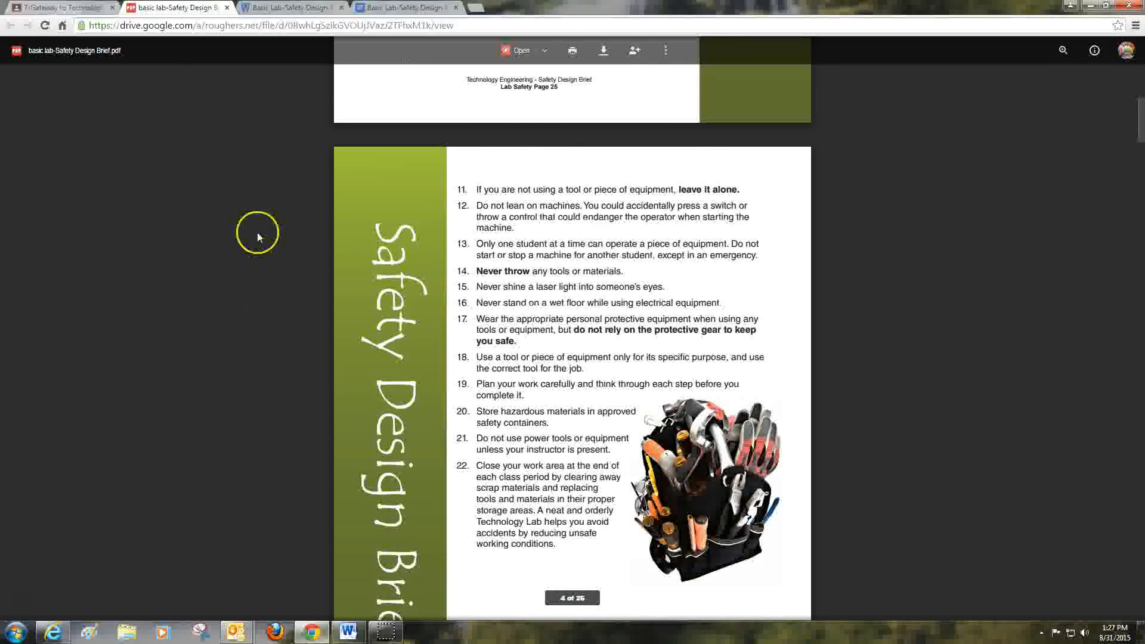
pyautogui.click(289, 7)
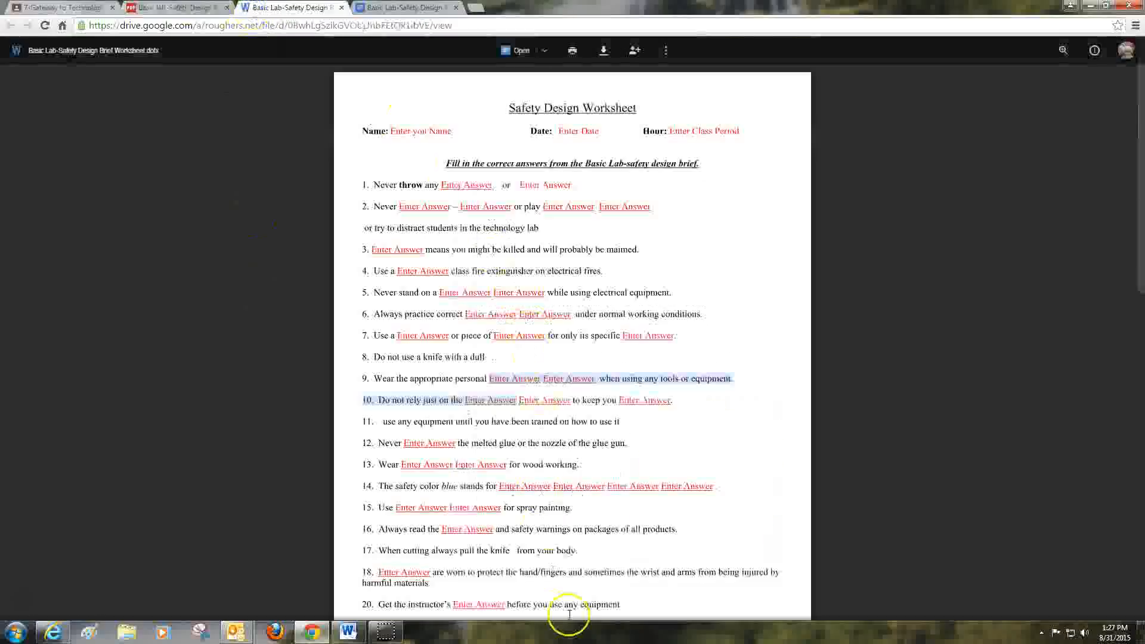
pyautogui.moveTo(427, 249)
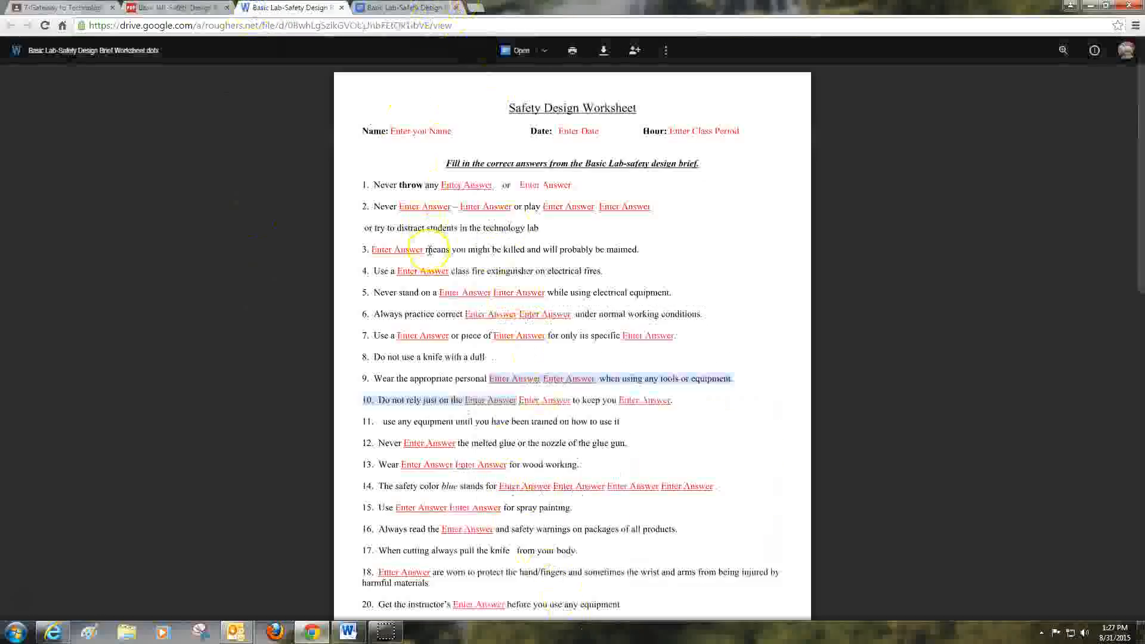